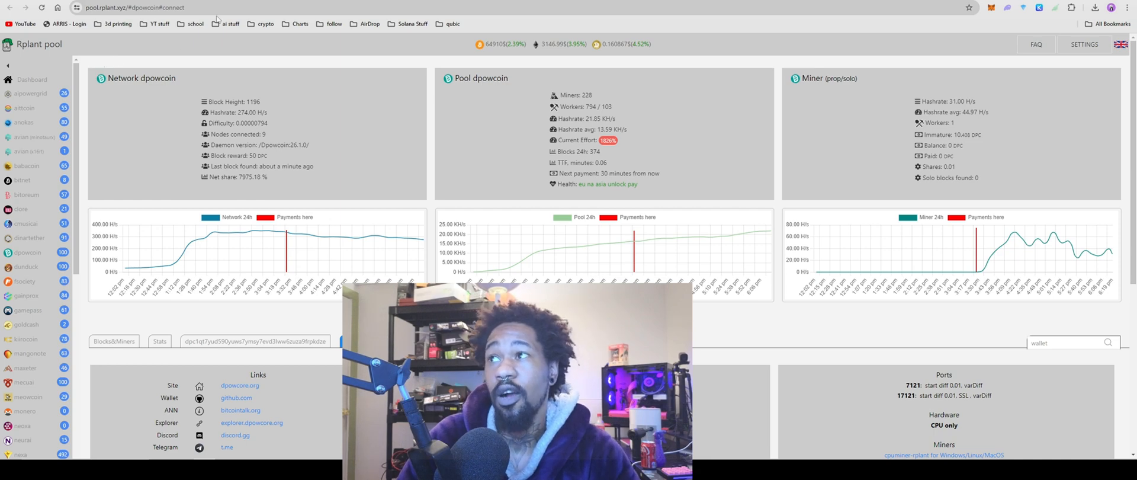
Open the dpowcore.org site from the Rplant pool's links.
click(241, 385)
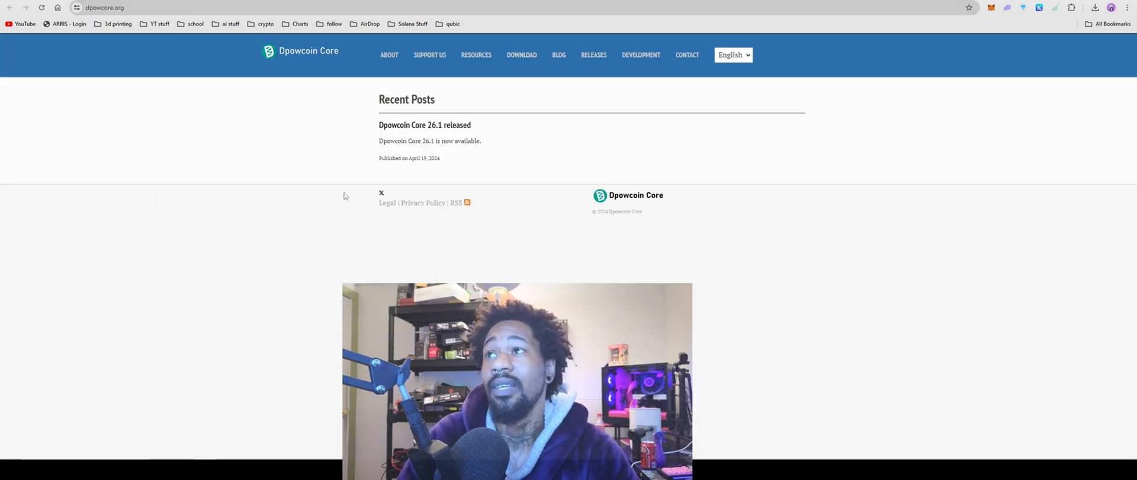
mouse_move(334, 192)
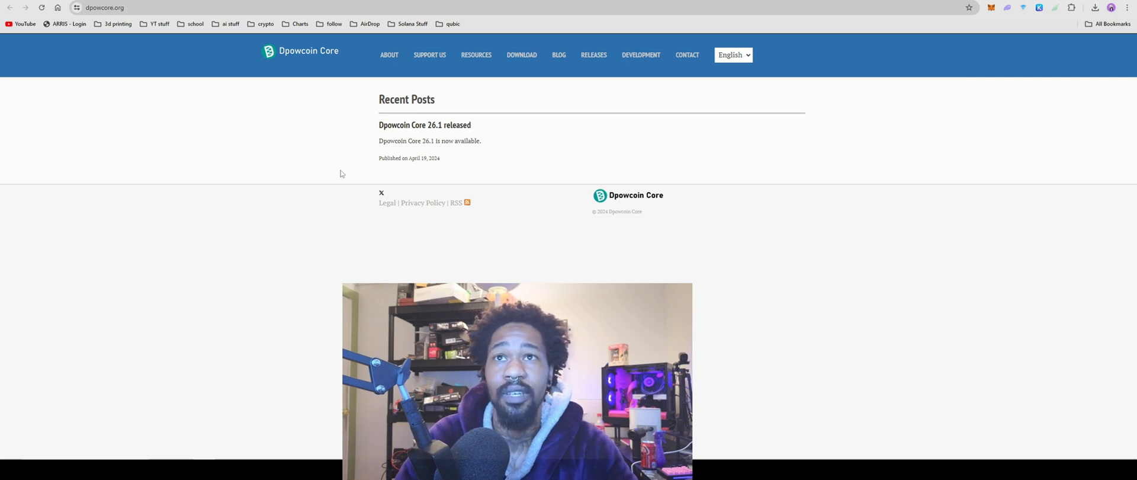
mouse_move(312, 162)
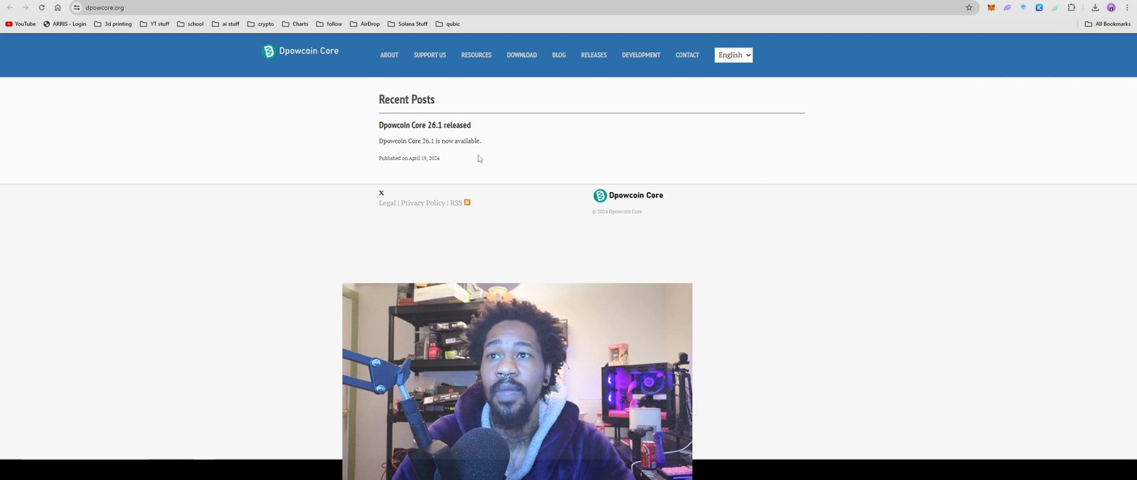
mouse_move(496, 169)
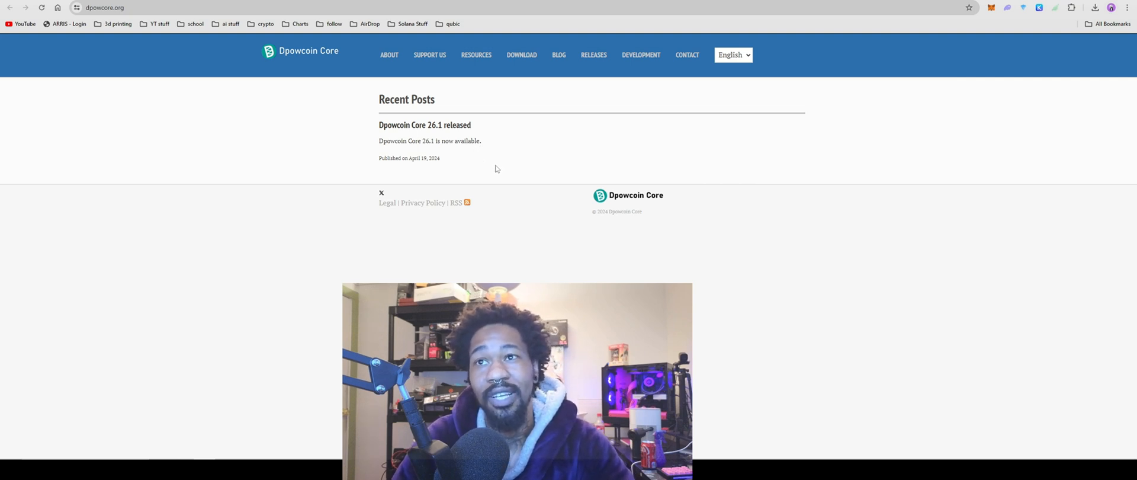
mouse_move(491, 172)
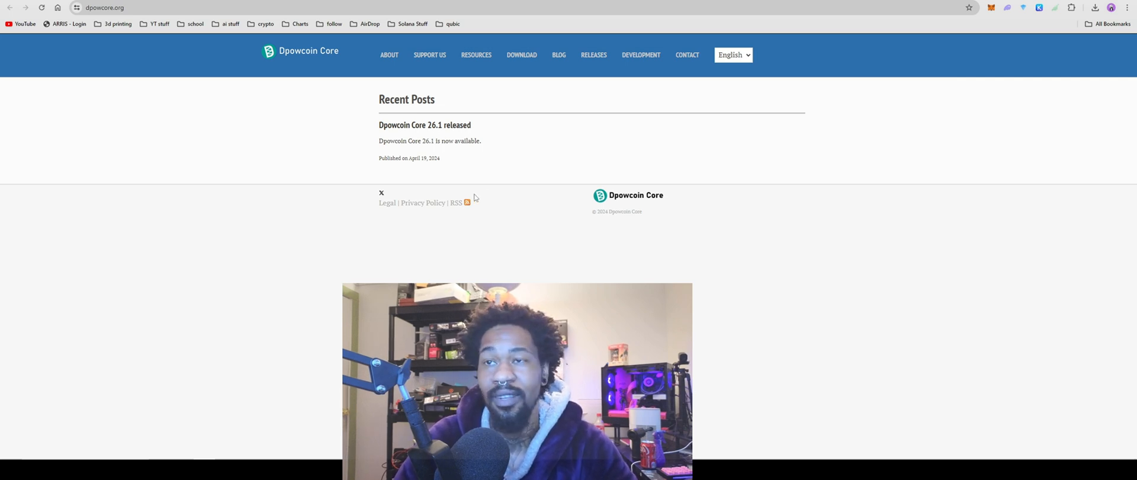
mouse_move(459, 174)
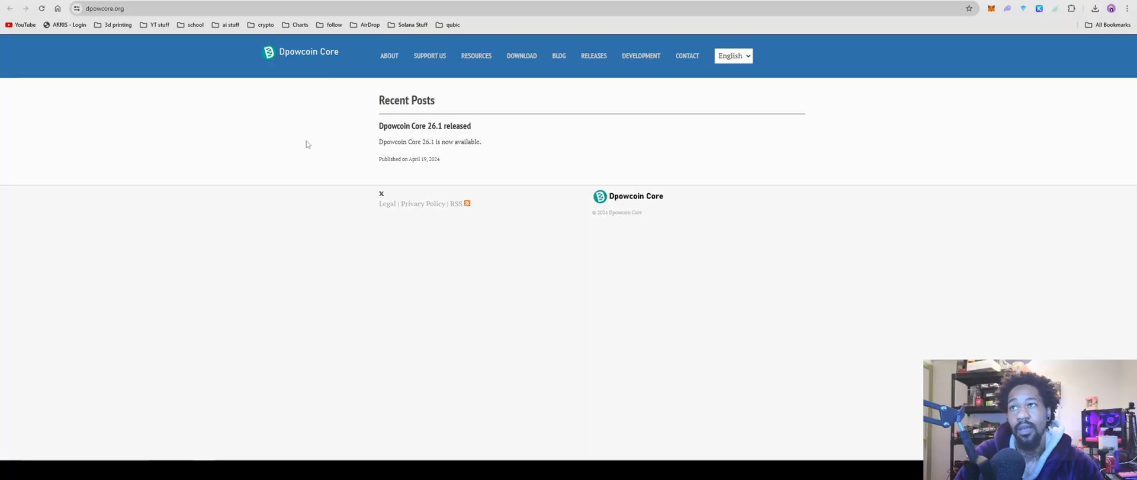
mouse_move(327, 56)
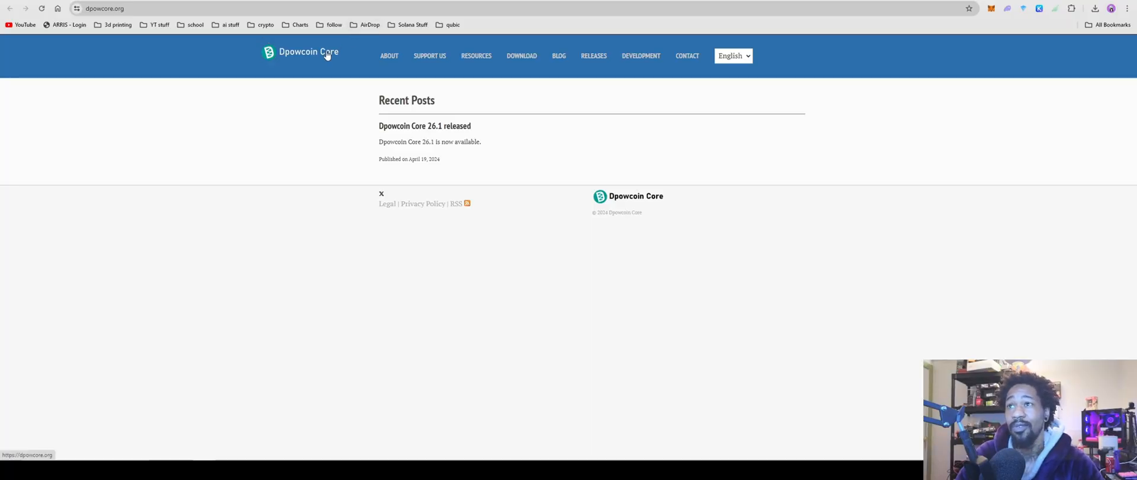
View the About page covering the Bitcoin Core v26.1-based project, its team and contributors.
click(389, 55)
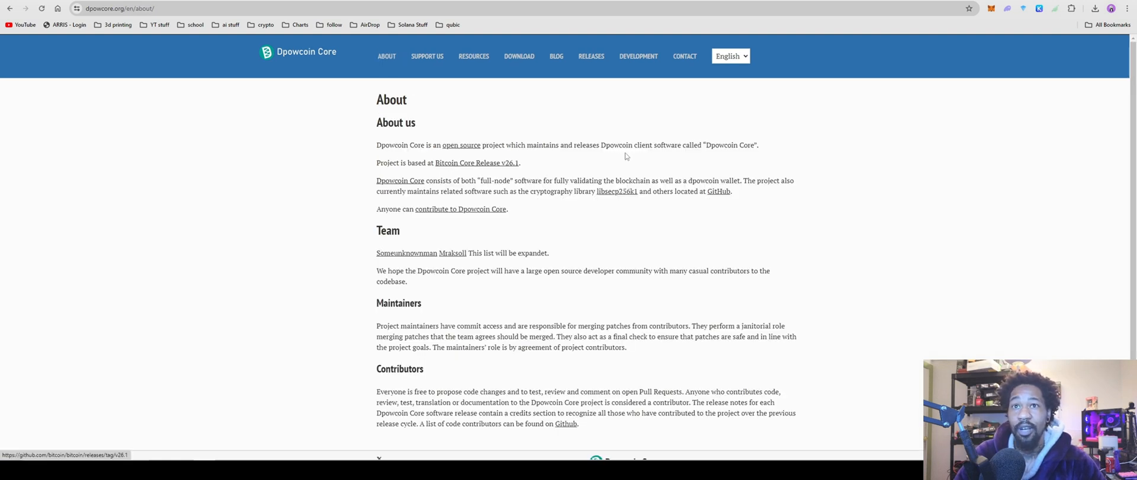
scroll(down, 3)
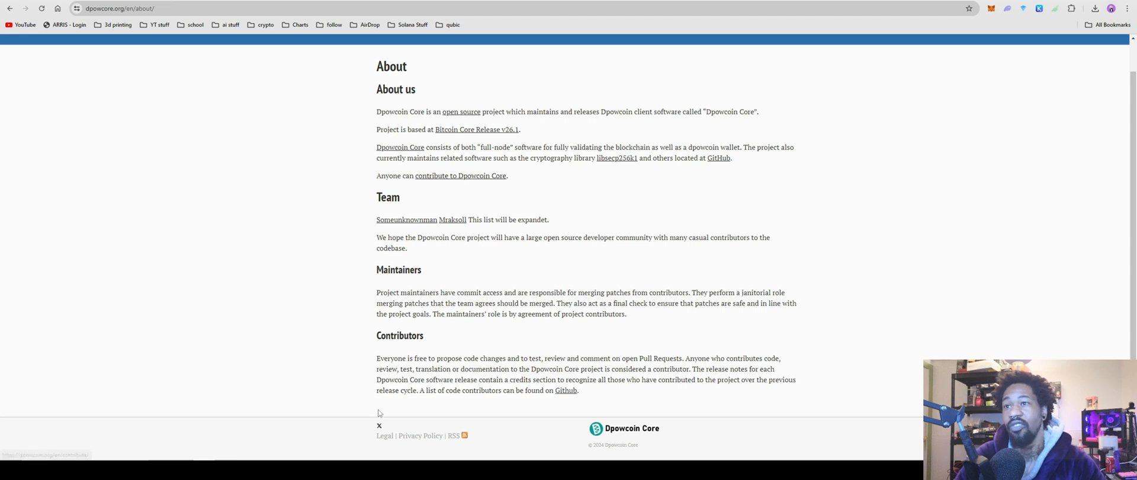
mouse_move(389, 351)
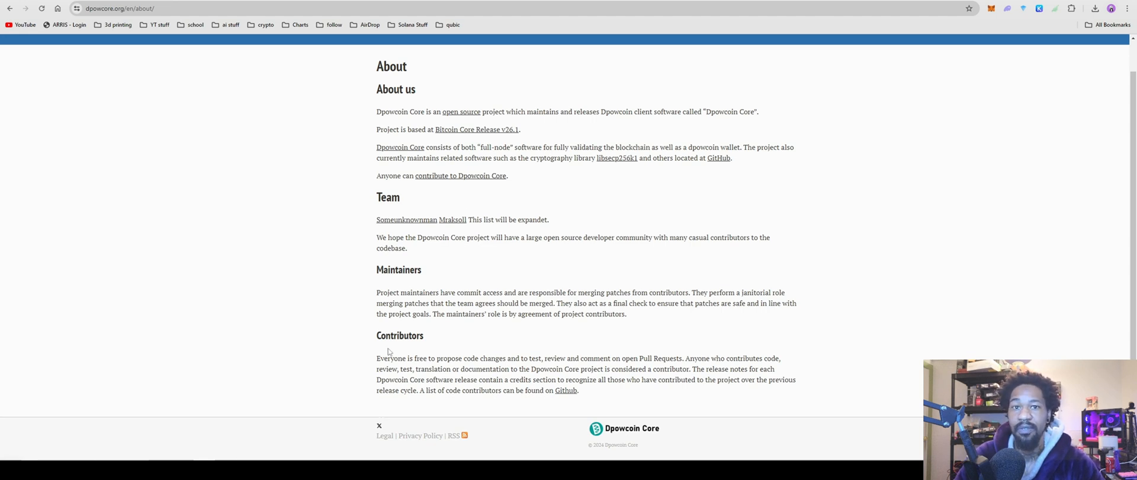
scroll(up, 3)
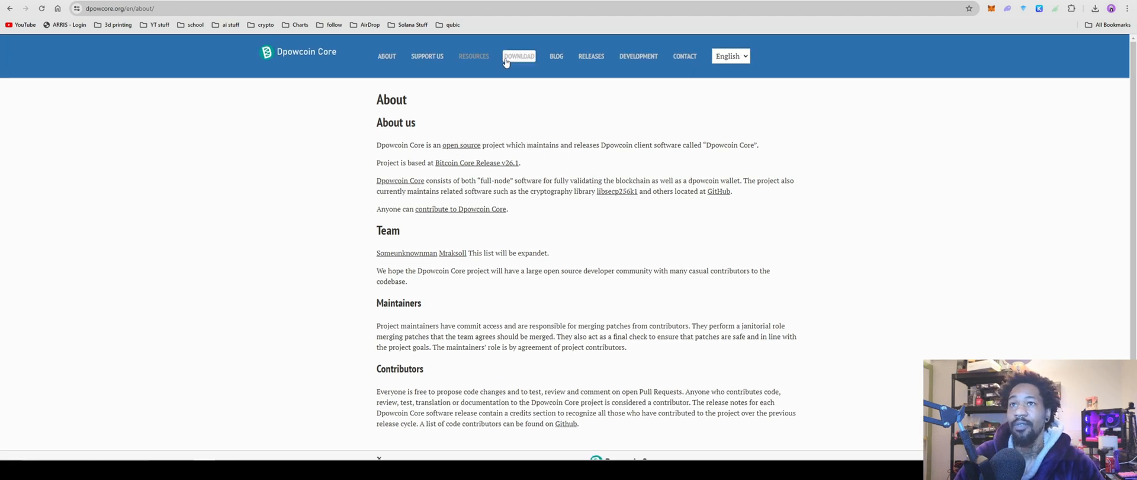
mouse_move(518, 55)
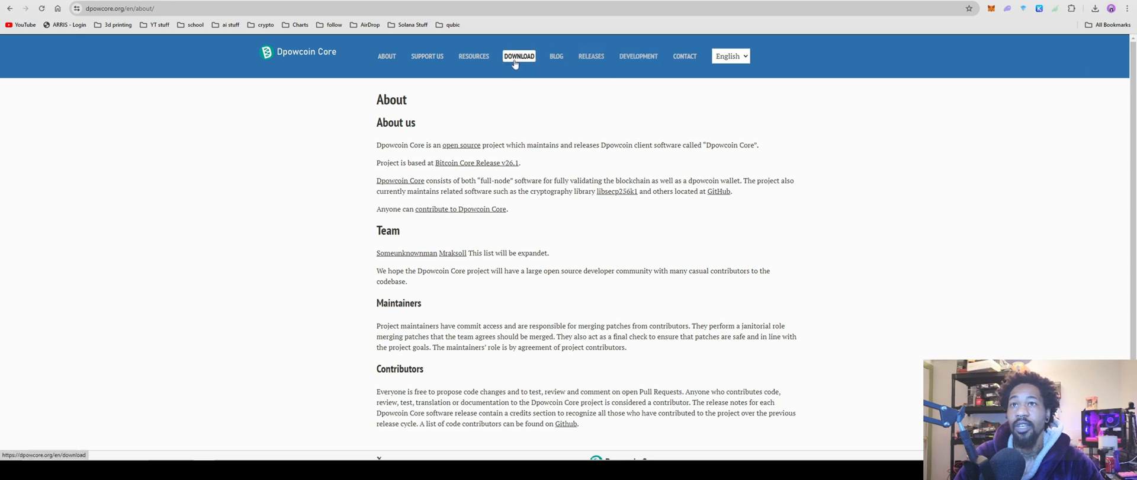
Open the coin info page from Resources and review its specs and mining instructions.
click(473, 56)
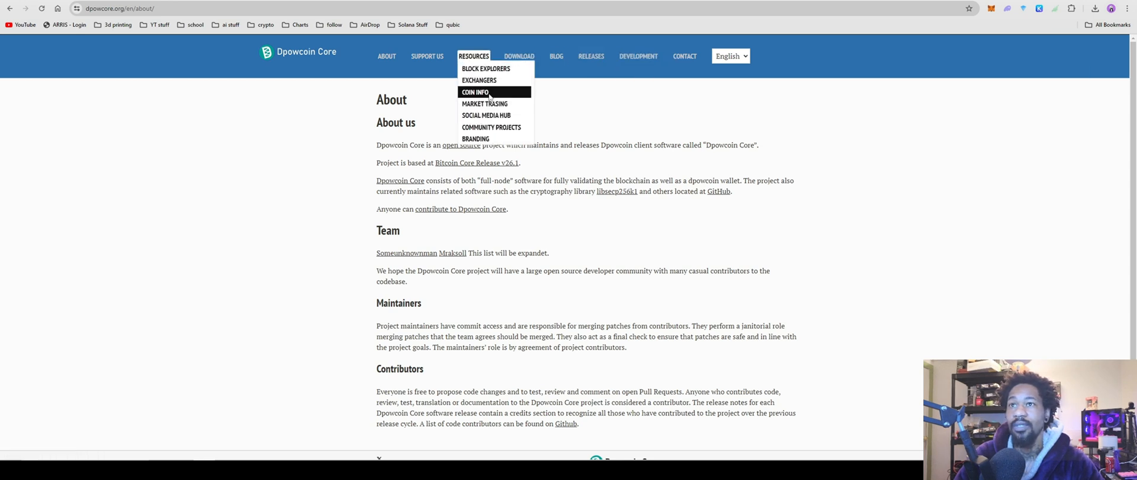
click(475, 92)
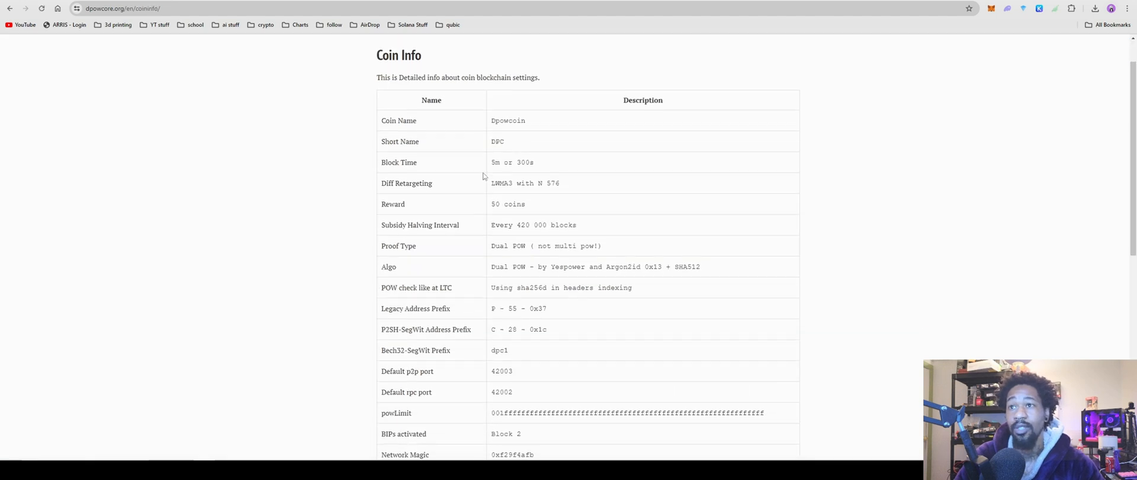
mouse_move(489, 164)
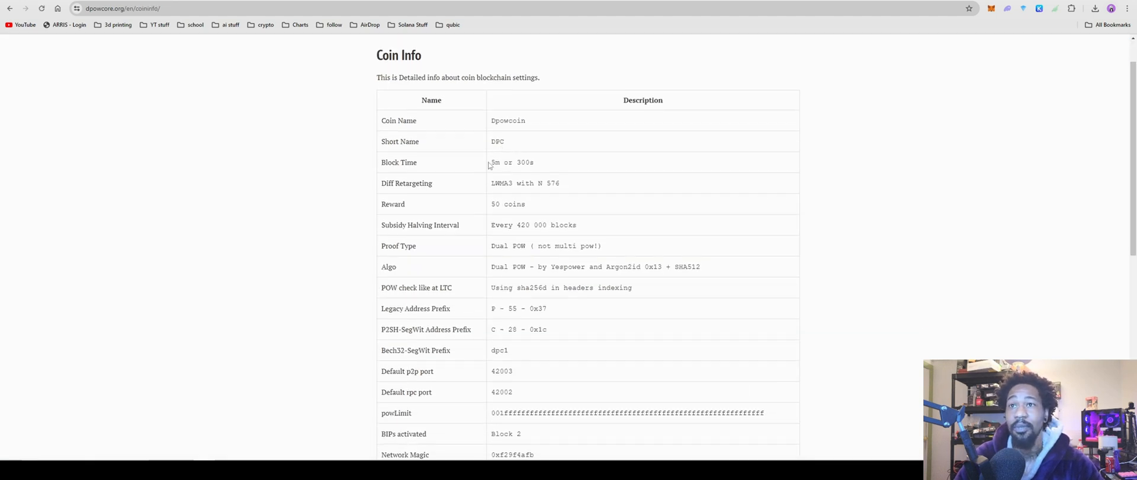
mouse_move(531, 171)
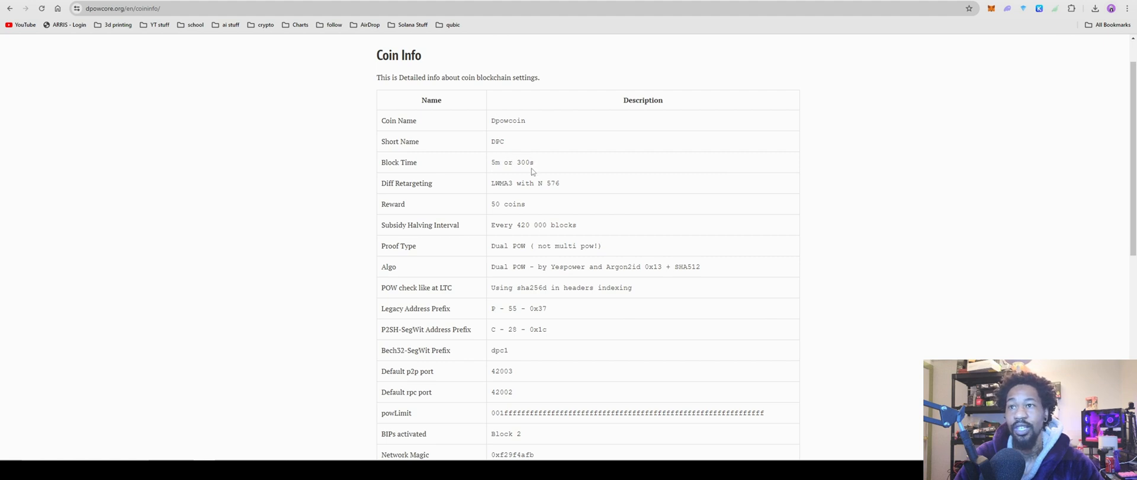
scroll(down, 3)
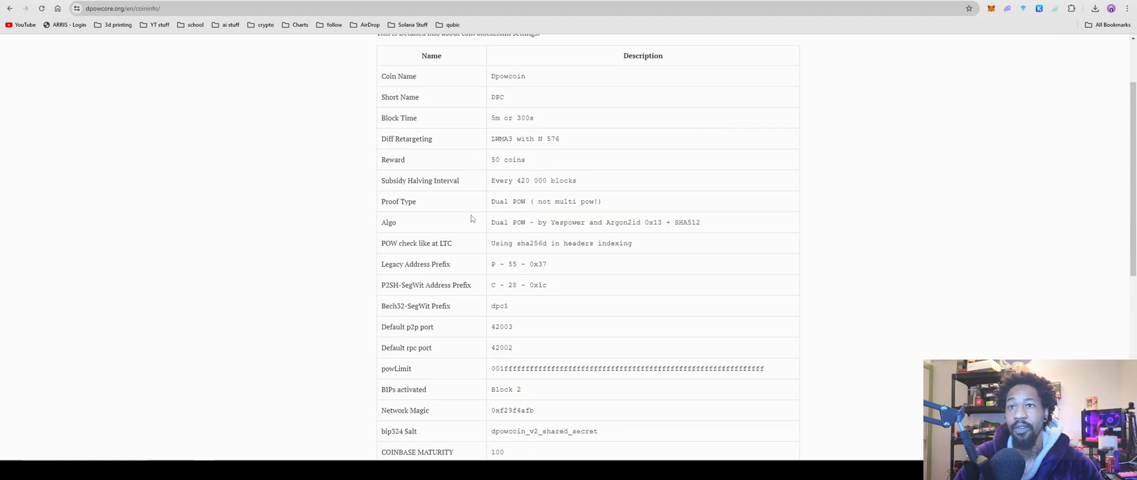
mouse_move(527, 164)
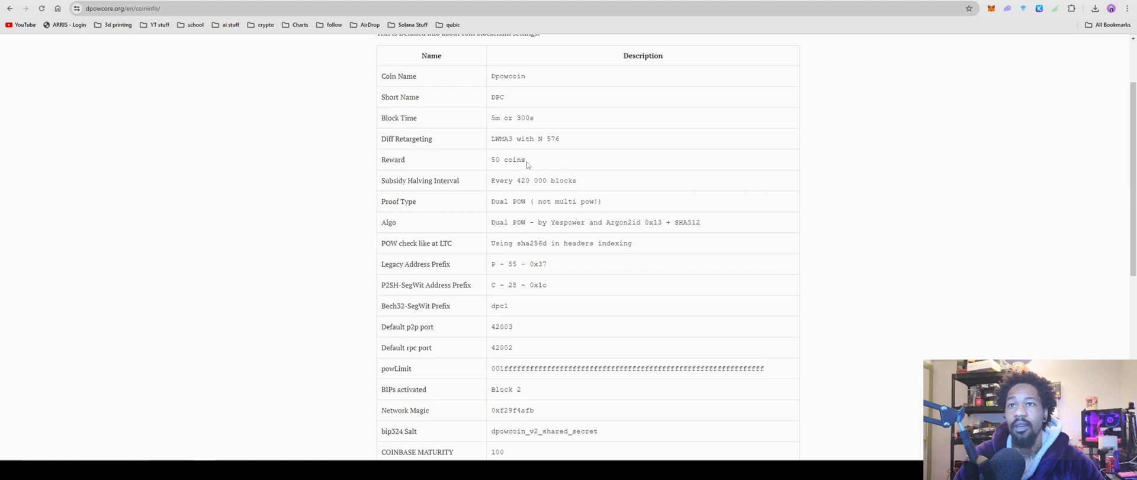
scroll(down, 3)
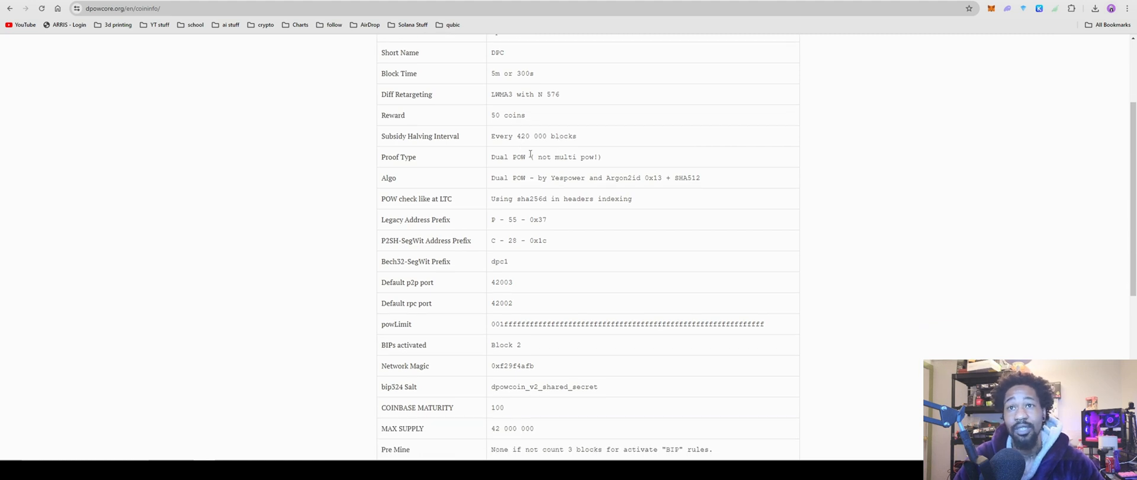
mouse_move(529, 124)
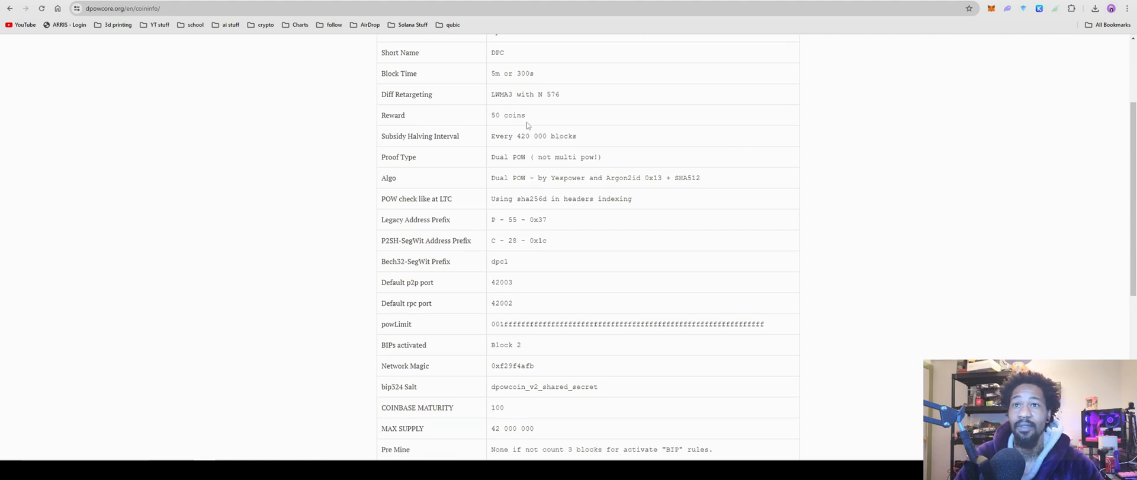
mouse_move(707, 261)
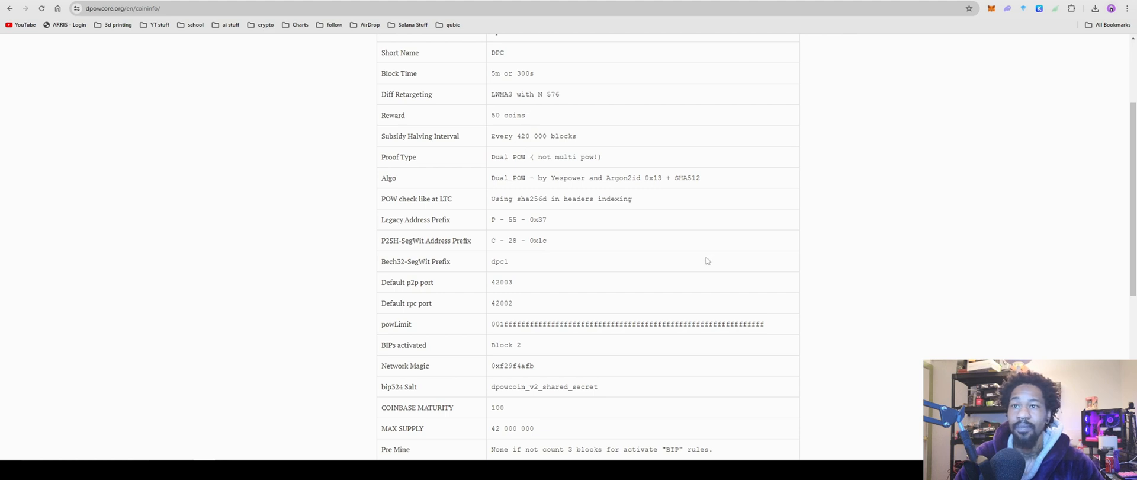
mouse_move(509, 186)
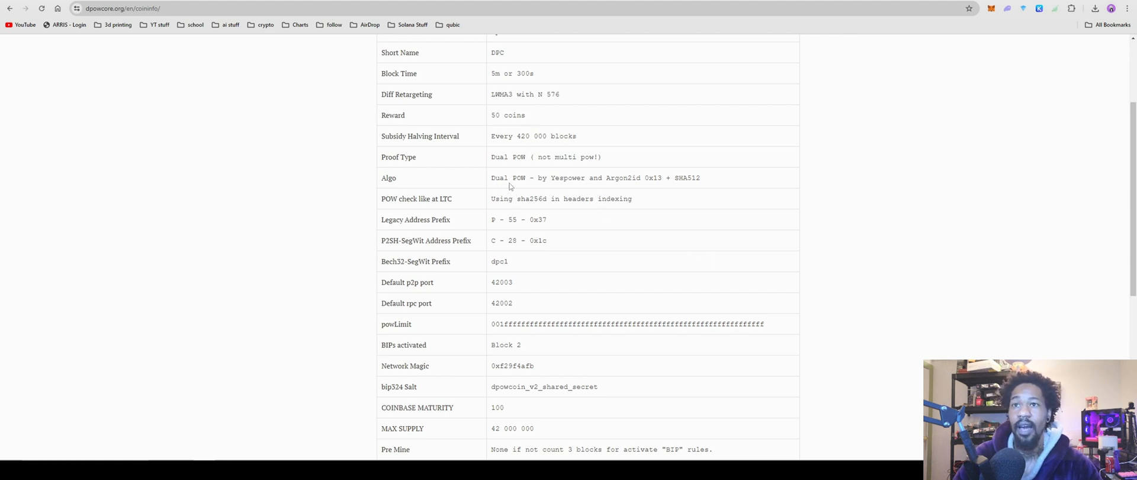
mouse_move(579, 180)
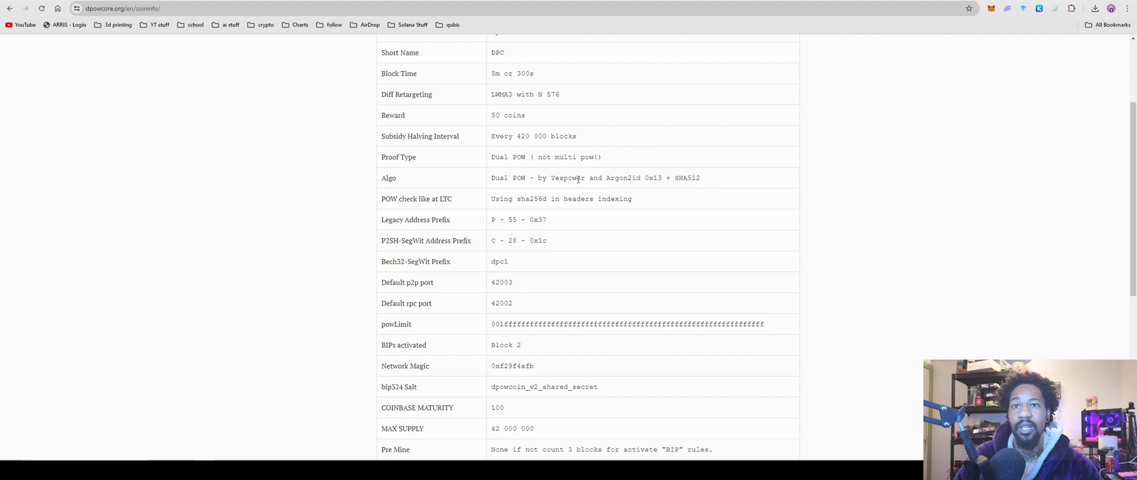
scroll(down, 3)
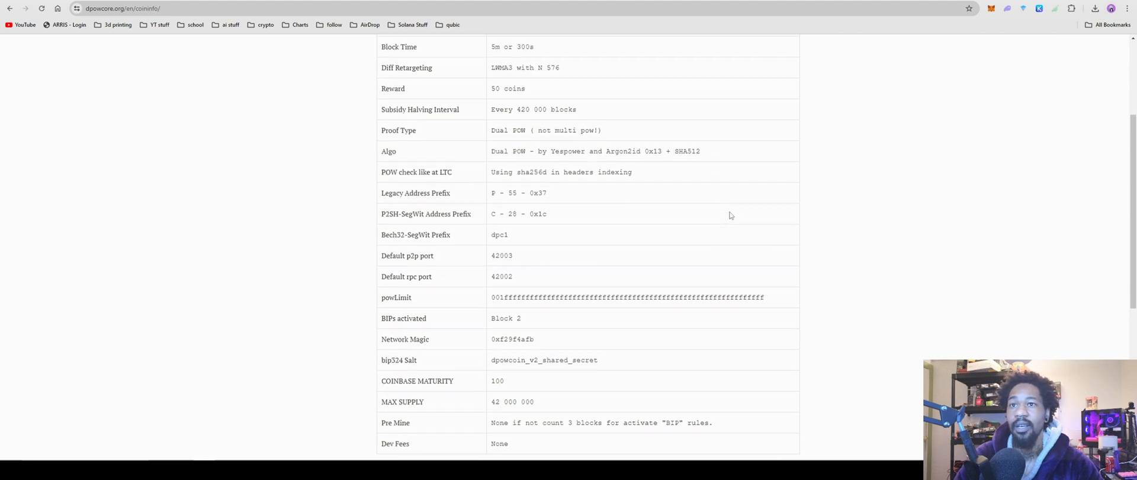
Return to the Rplant dpowcoin page and bring its Links section and miner config into view.
scroll(down, 3)
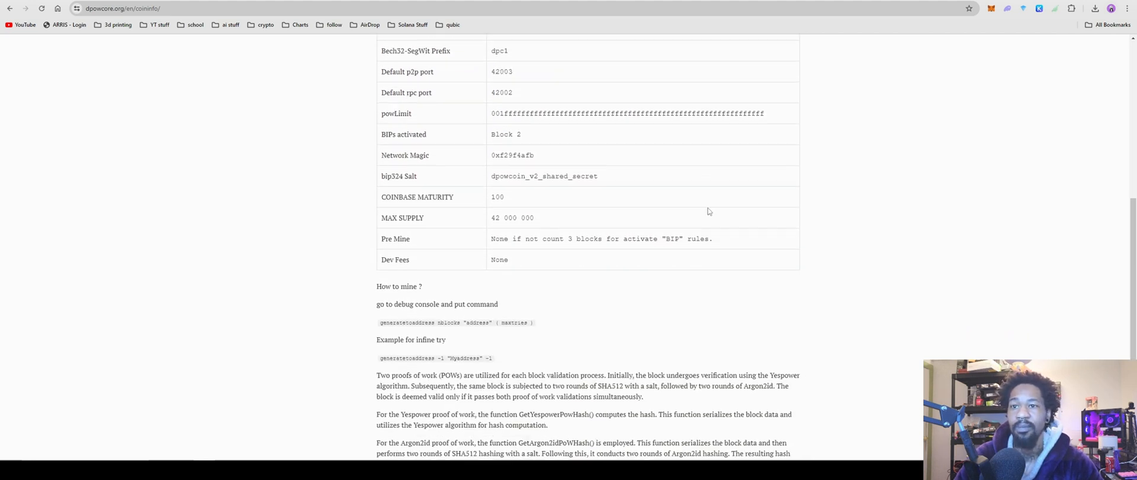
scroll(up, 3)
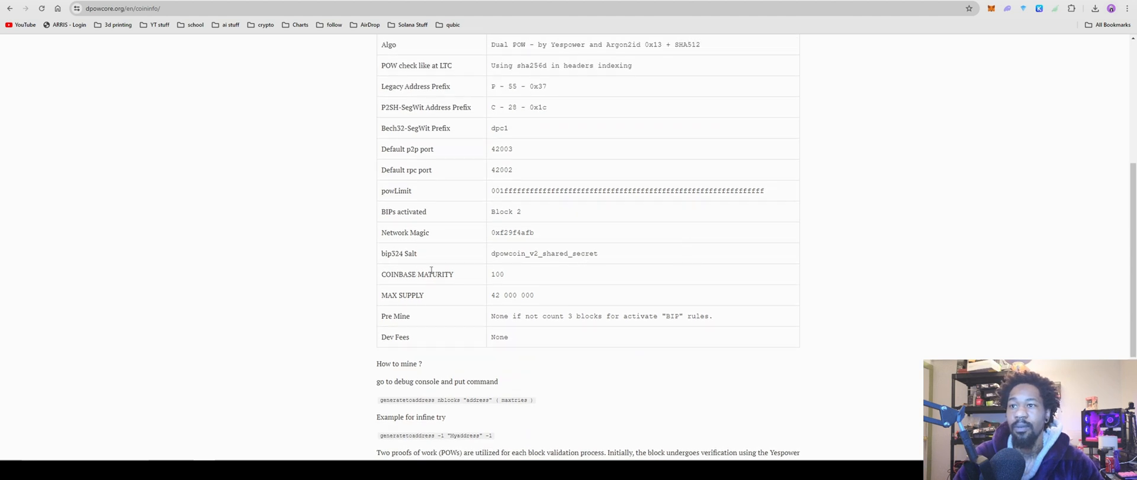
mouse_move(474, 310)
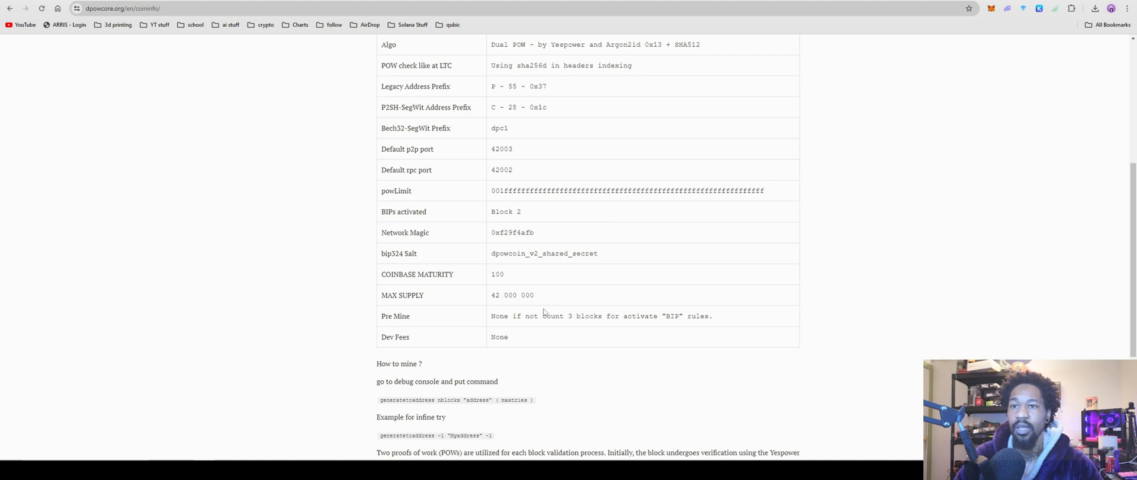
mouse_move(533, 319)
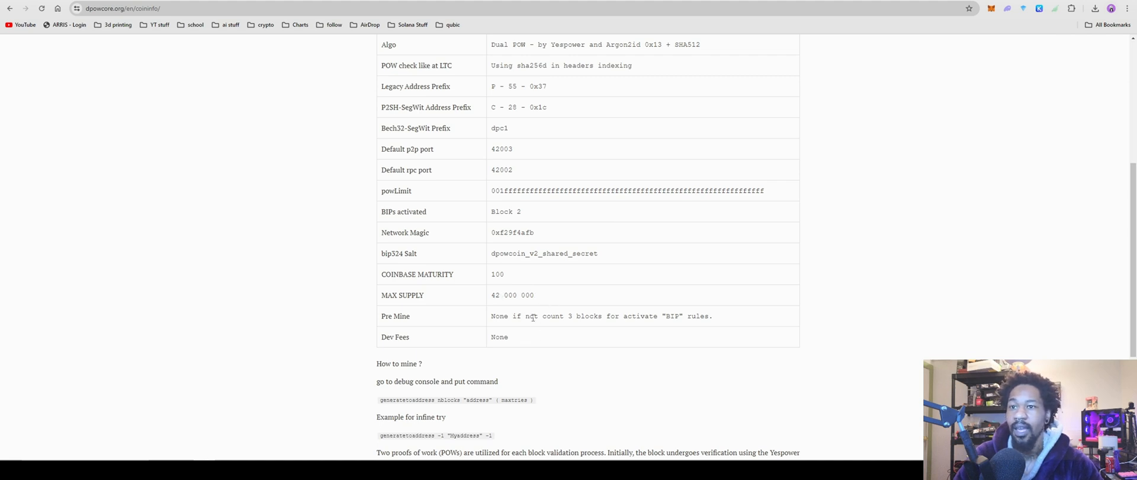
scroll(down, 3)
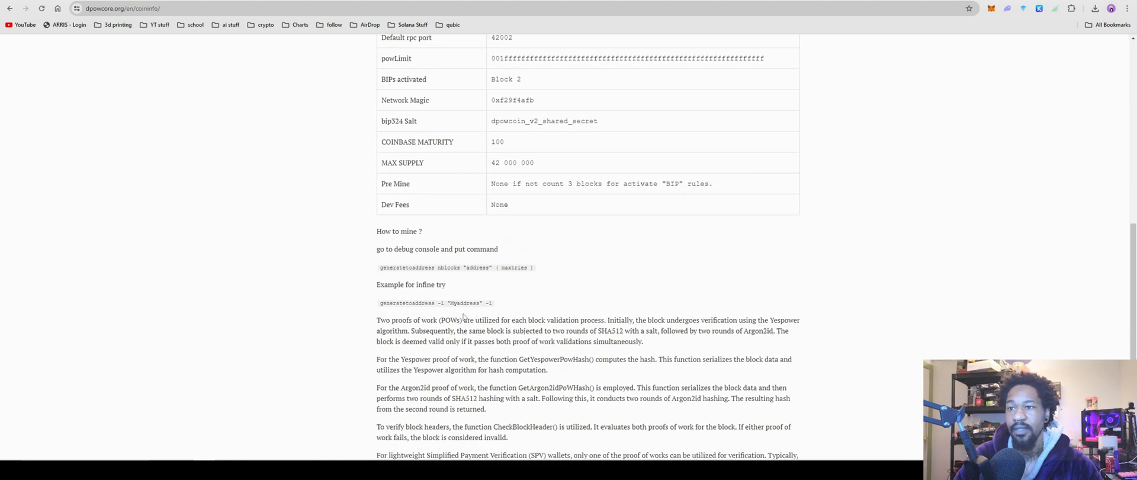
scroll(up, 3)
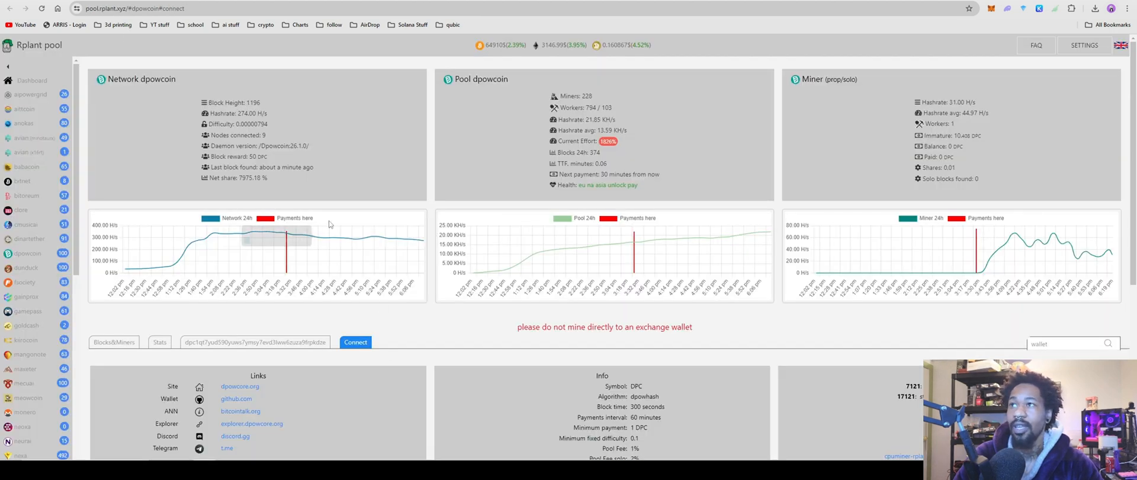
scroll(down, 3)
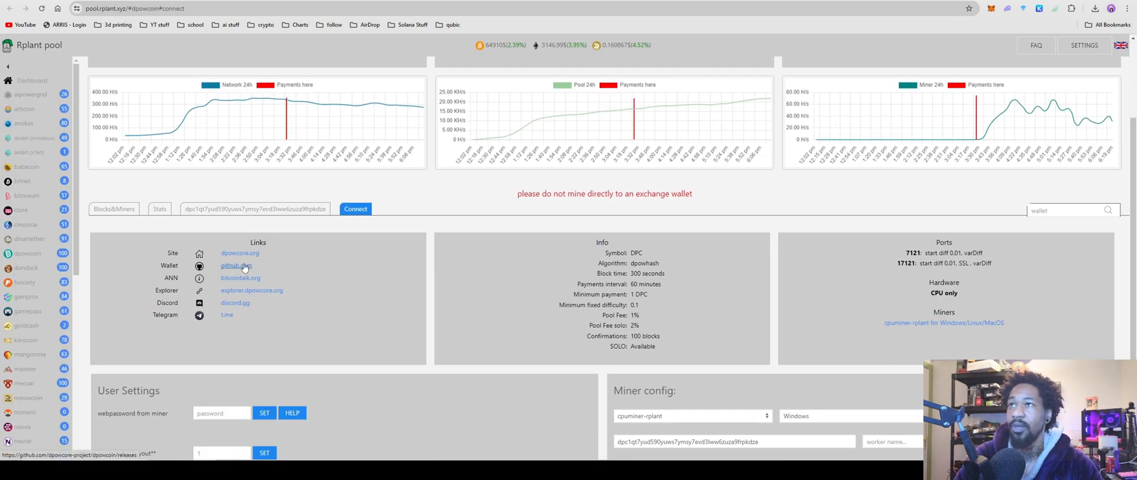
Open the dpowcoin 26.1 GitHub release and expand all 26 assets including dpowcoin-26.1-win64.zip.
click(233, 265)
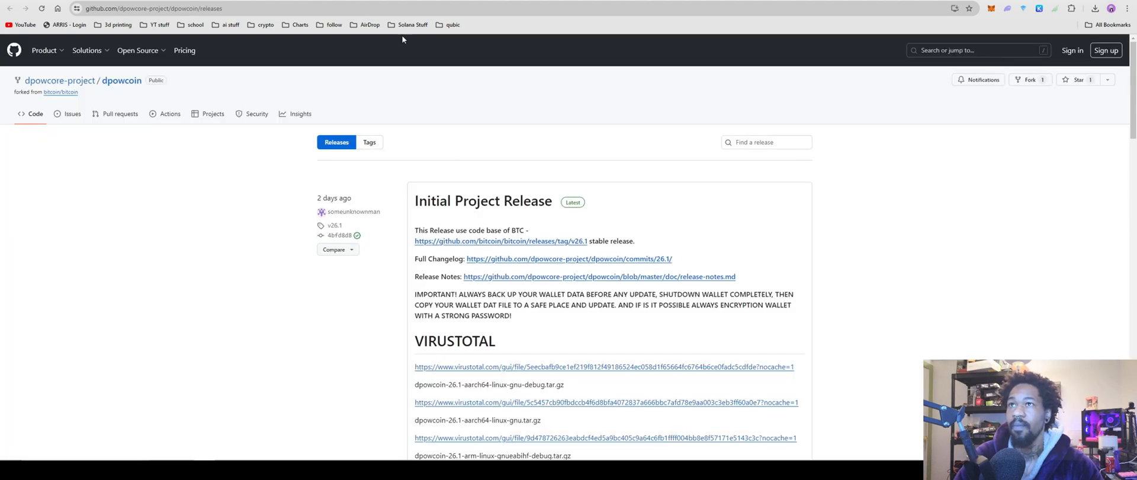
scroll(down, 3)
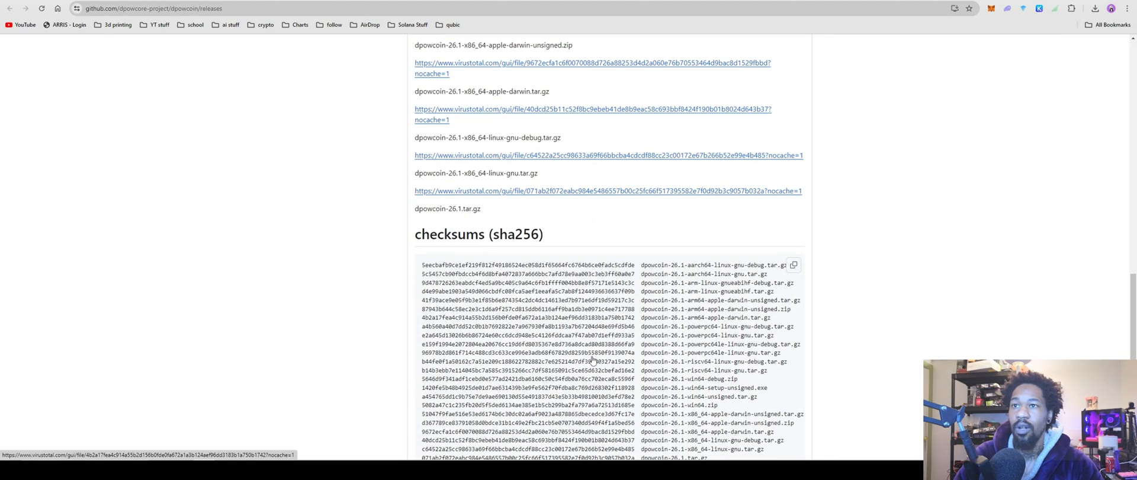
scroll(down, 3)
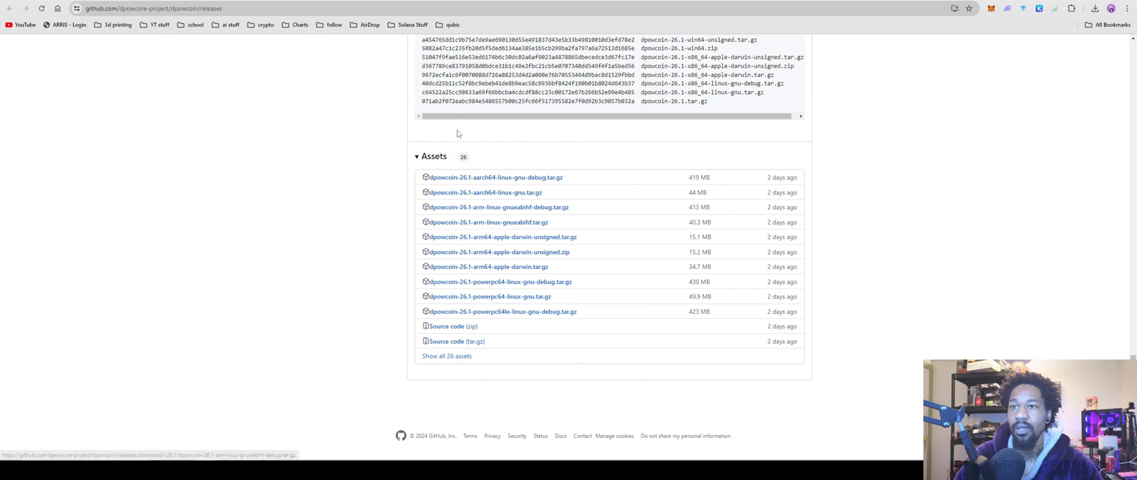
click(433, 157)
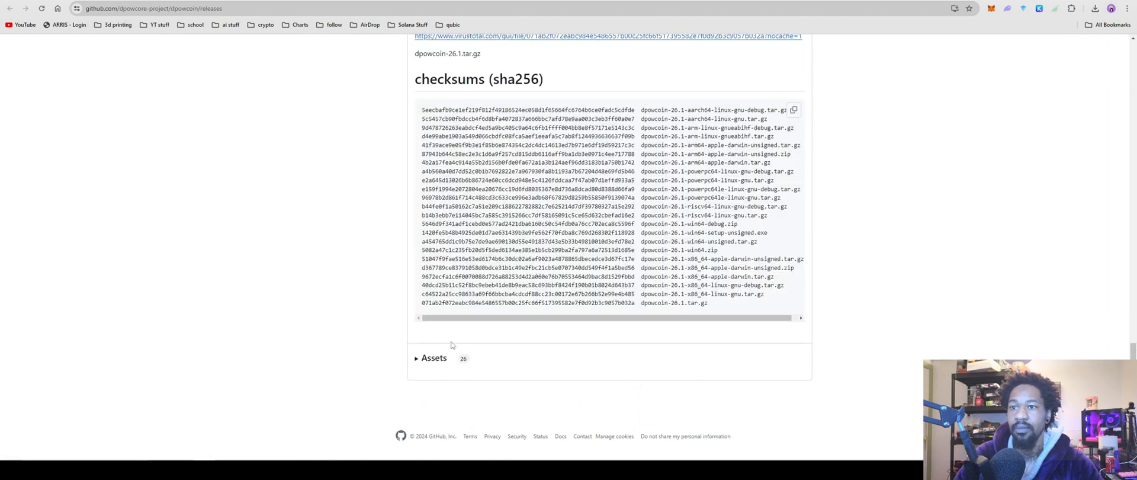
click(433, 358)
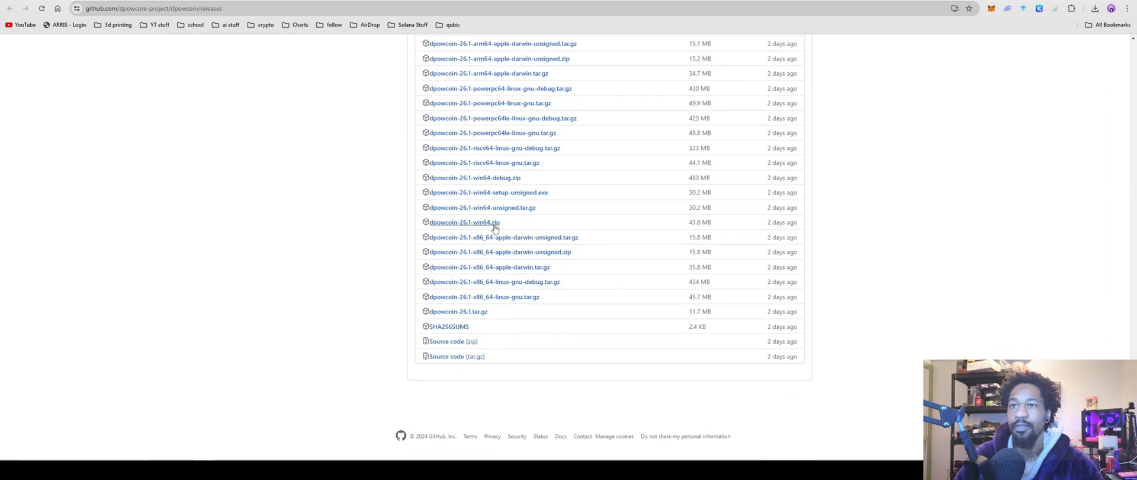
mouse_move(444, 228)
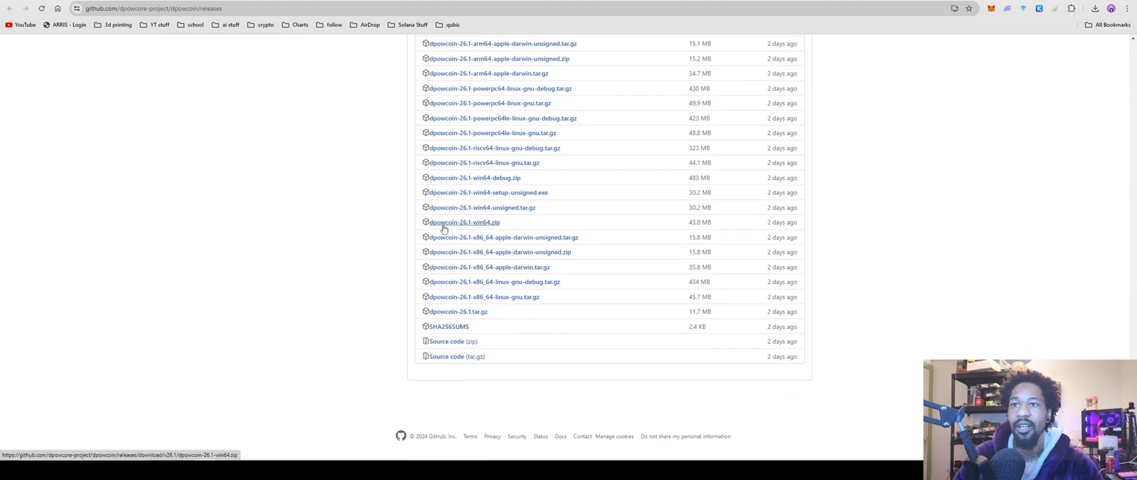
mouse_move(508, 231)
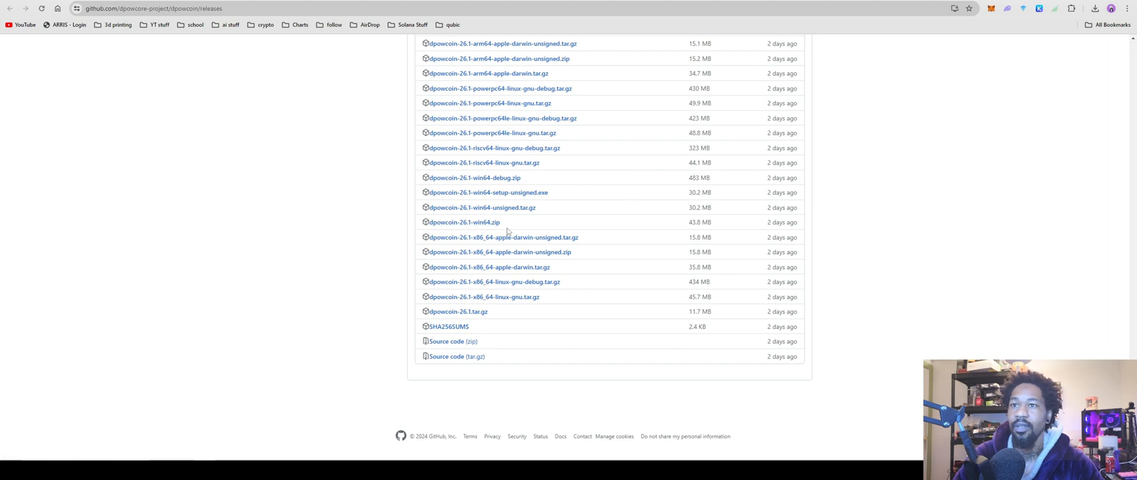
mouse_move(463, 221)
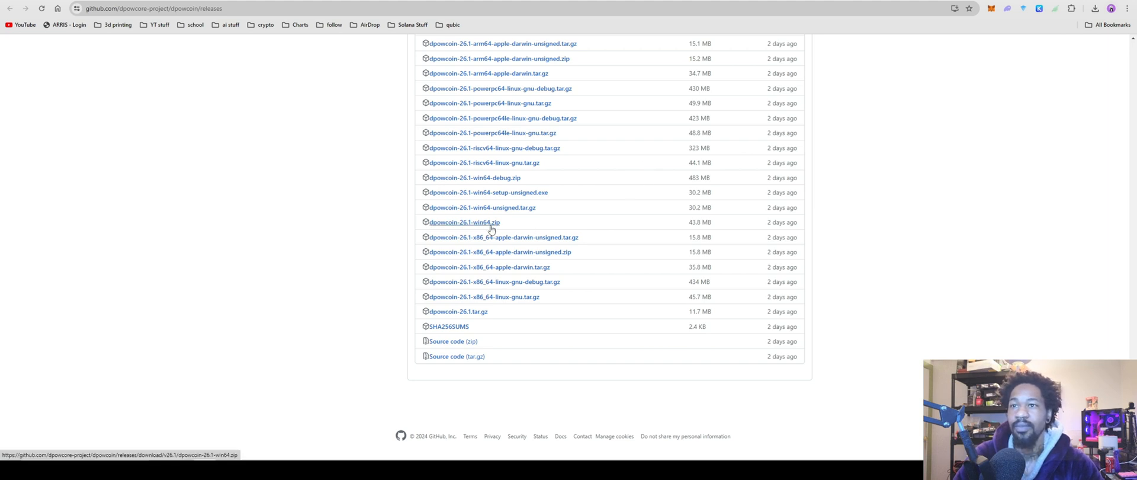
mouse_move(416, 191)
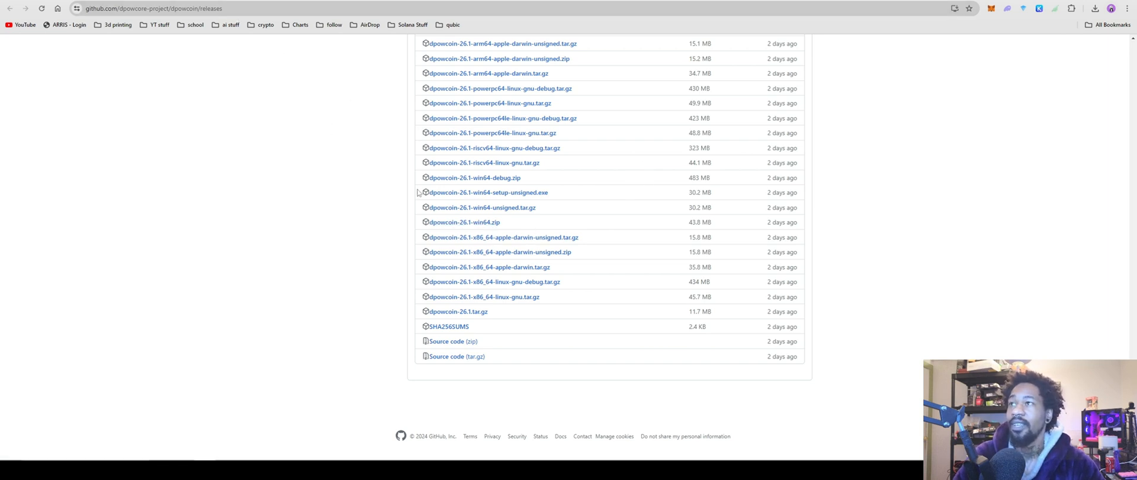
mouse_move(404, 222)
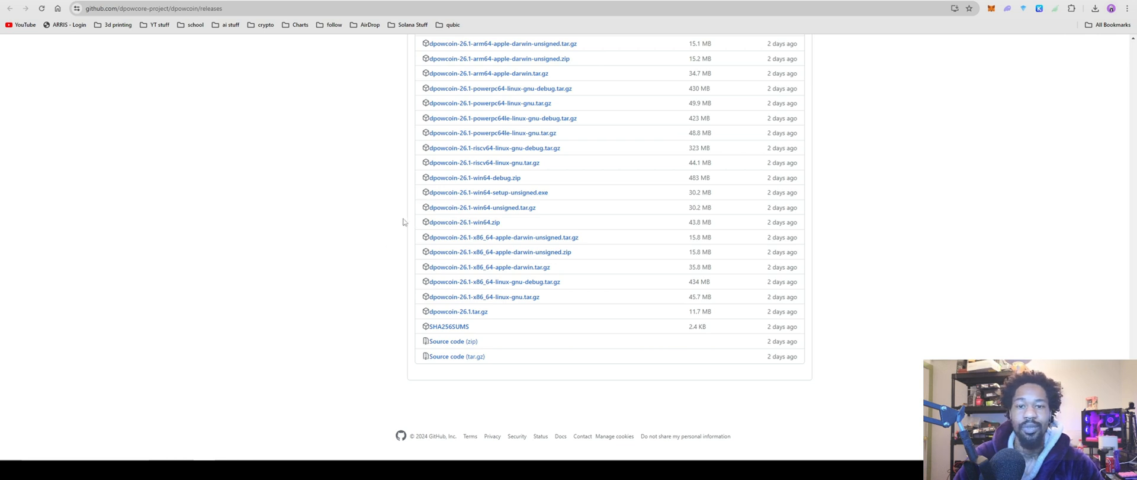
mouse_move(431, 205)
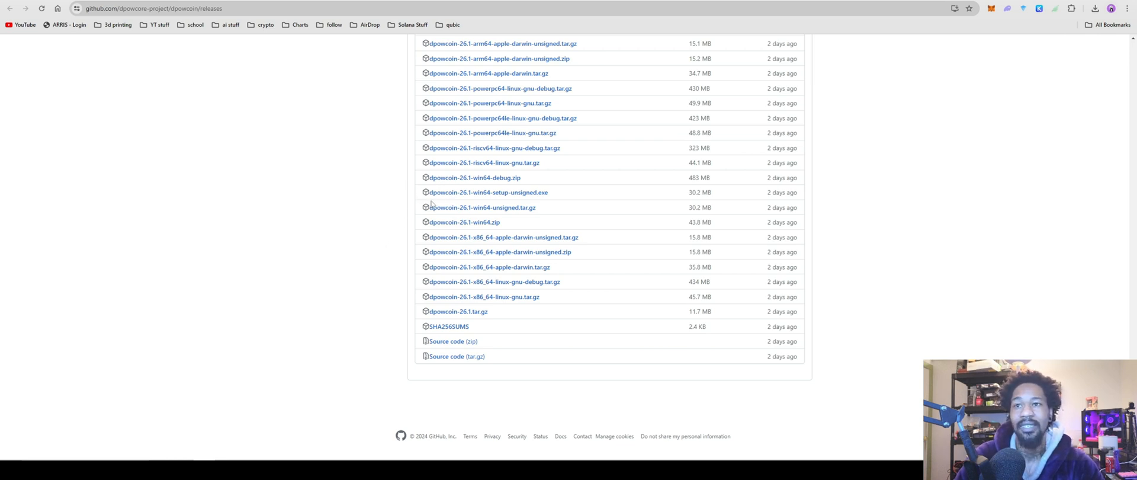
mouse_move(463, 221)
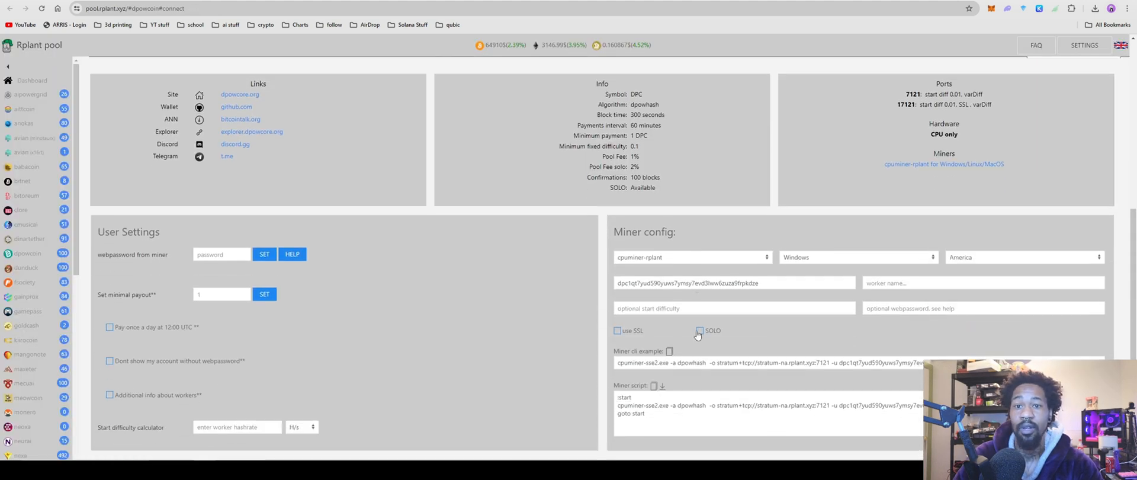
Scroll up from Miner config to the cpuminer-rplant Miners link in the Ports panel.
scroll(up, 3)
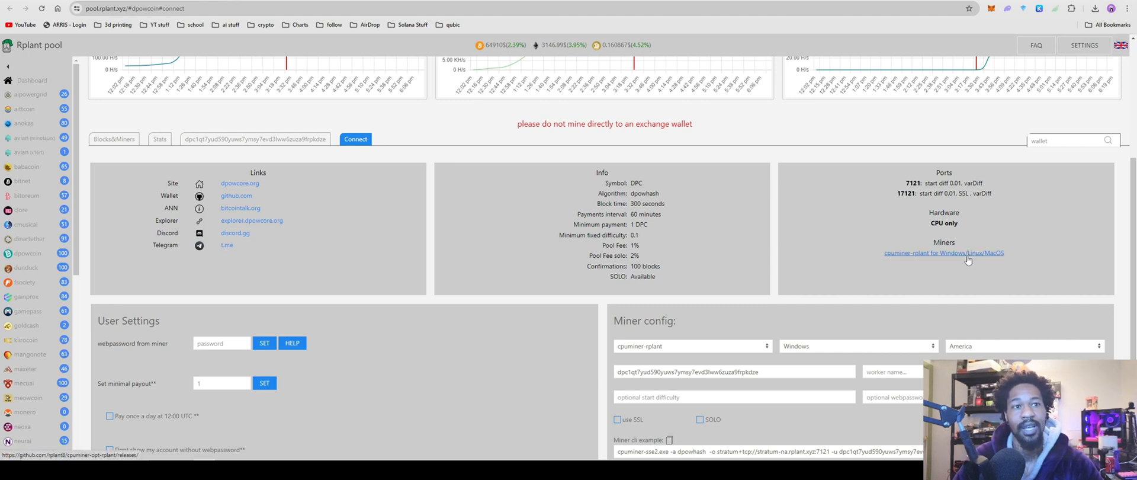
mouse_move(977, 337)
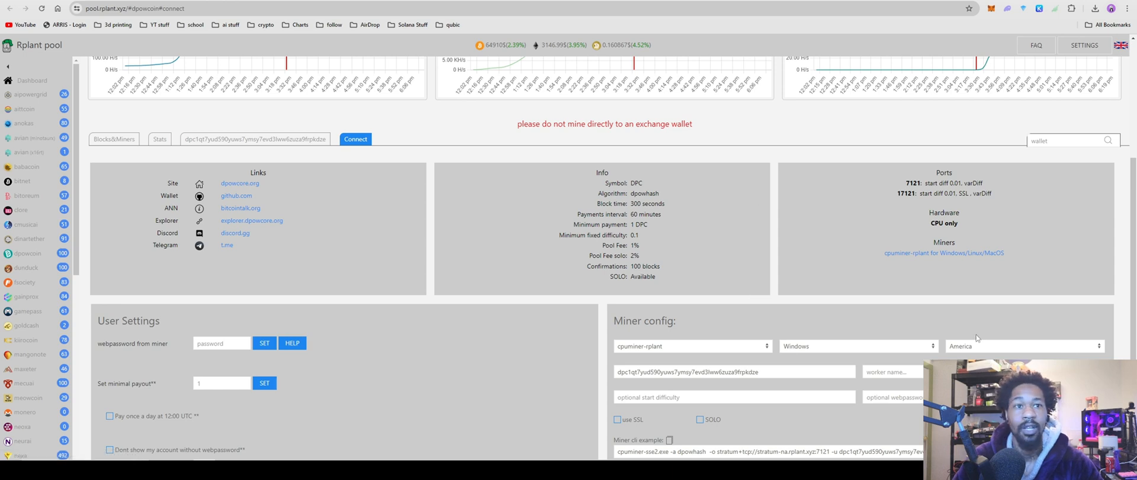
Open the cpuminer-opt-rplant releases on GitHub via the pool's Miners link.
click(944, 253)
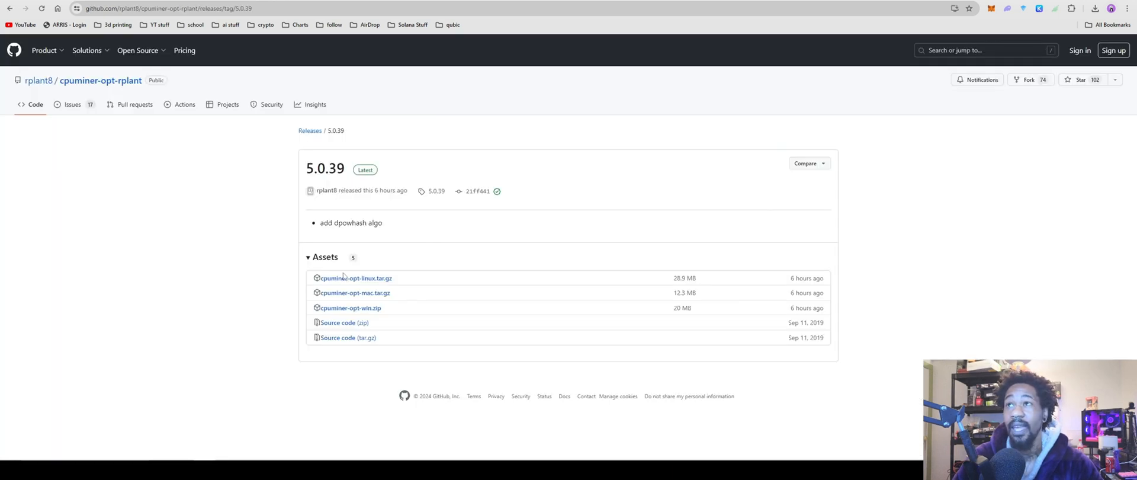
mouse_move(346, 300)
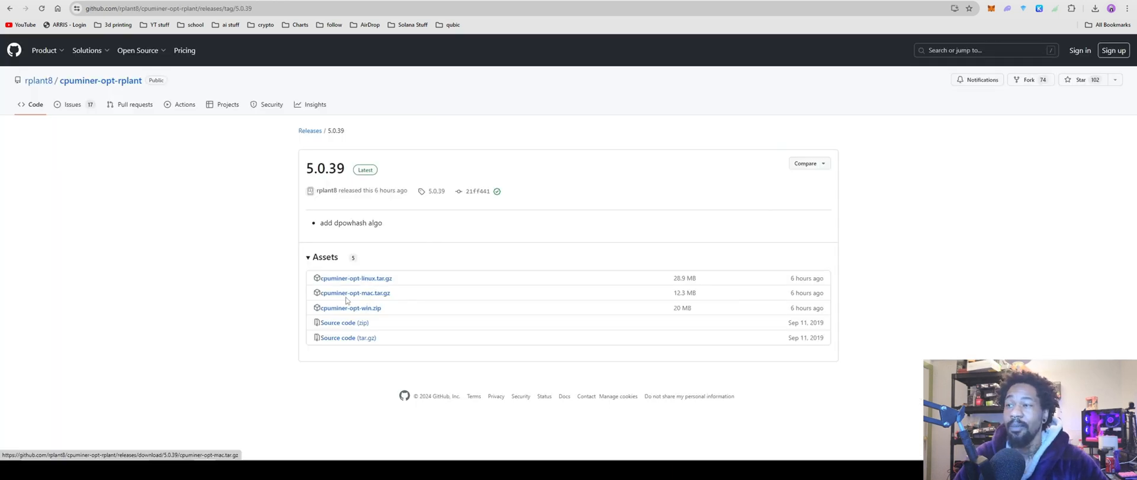
mouse_move(374, 267)
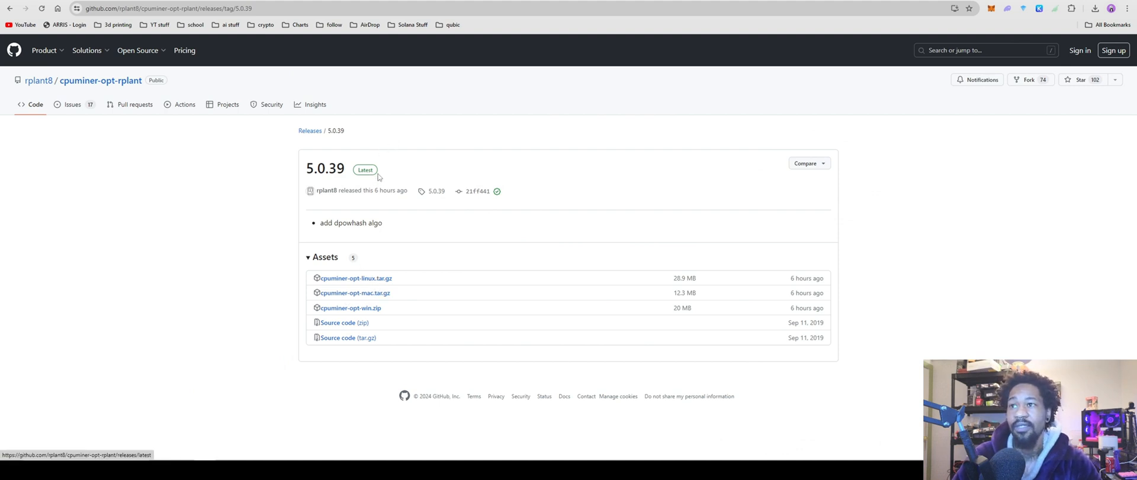
mouse_move(337, 462)
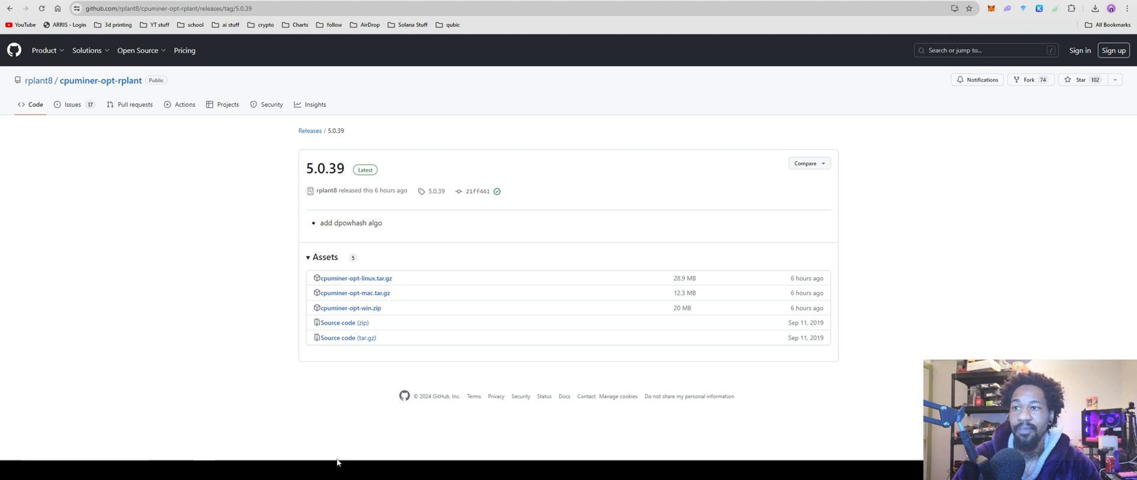
mouse_move(457, 366)
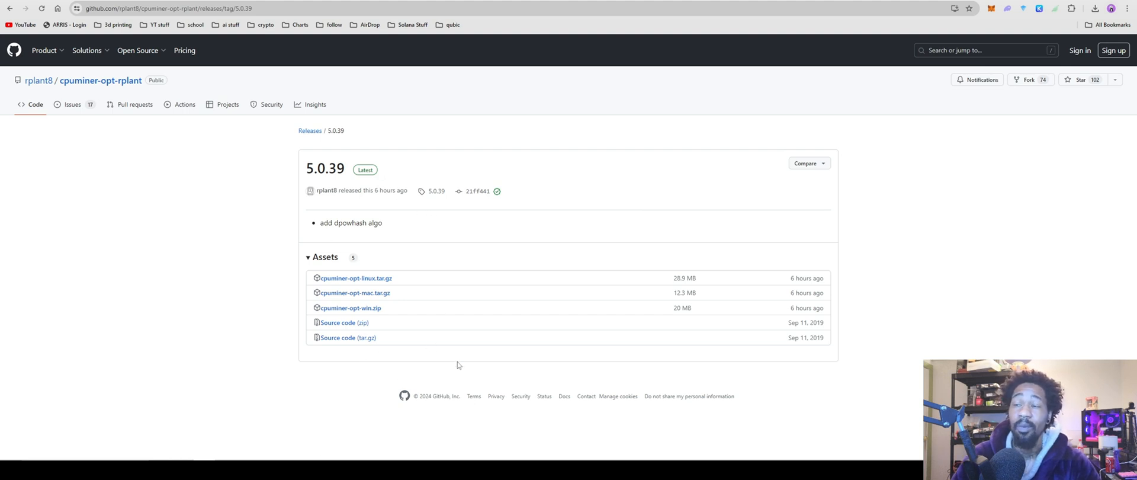
mouse_move(521, 275)
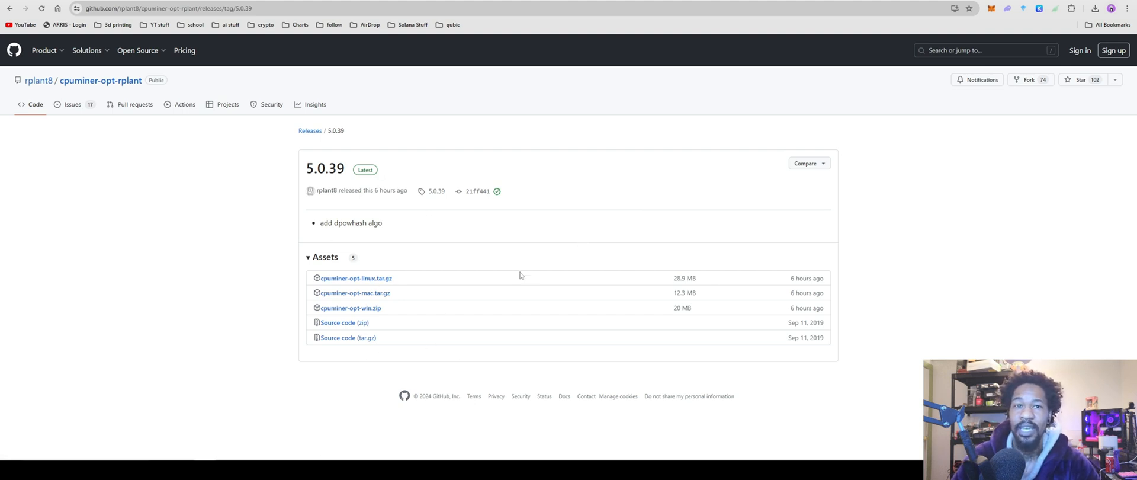
mouse_move(451, 357)
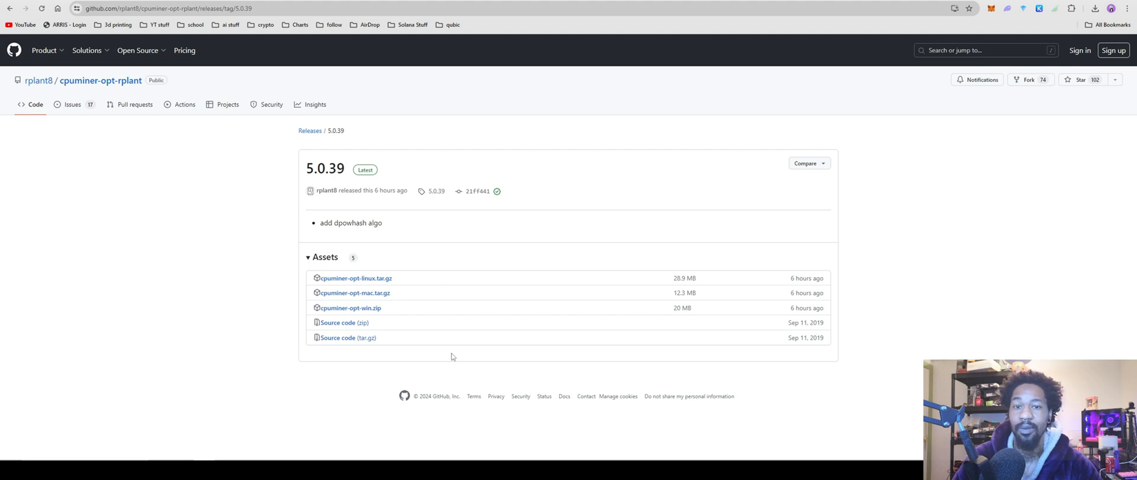
mouse_move(462, 352)
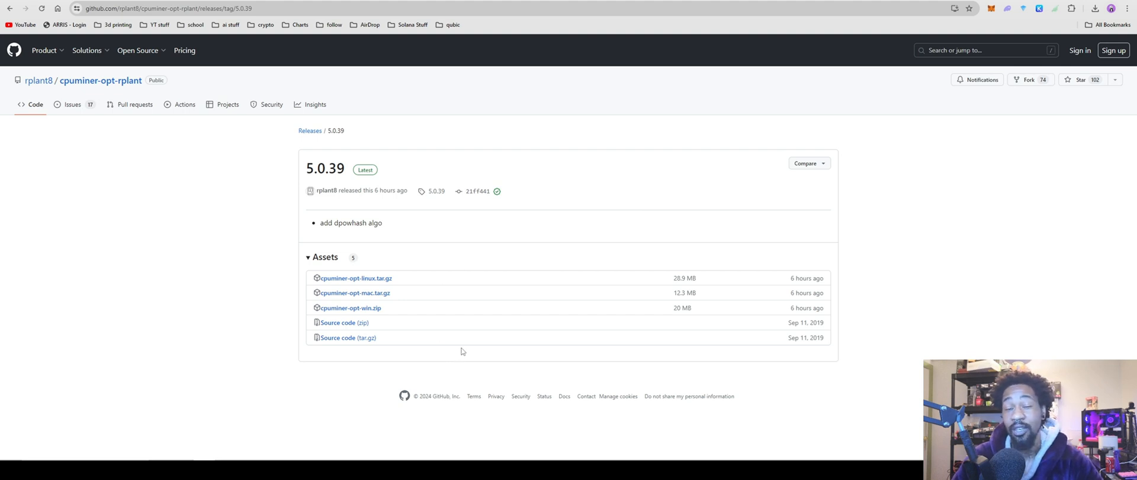
mouse_move(486, 343)
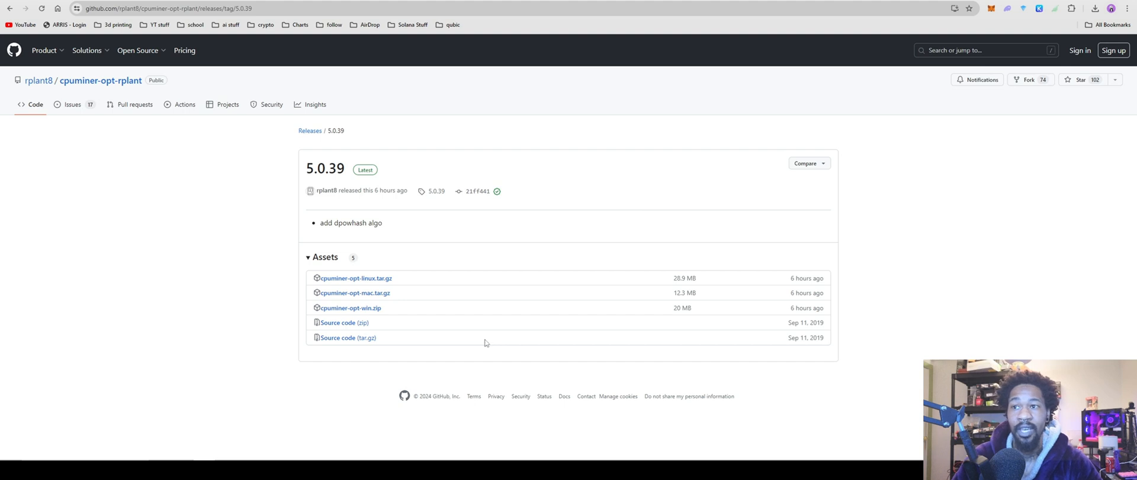
mouse_move(480, 339)
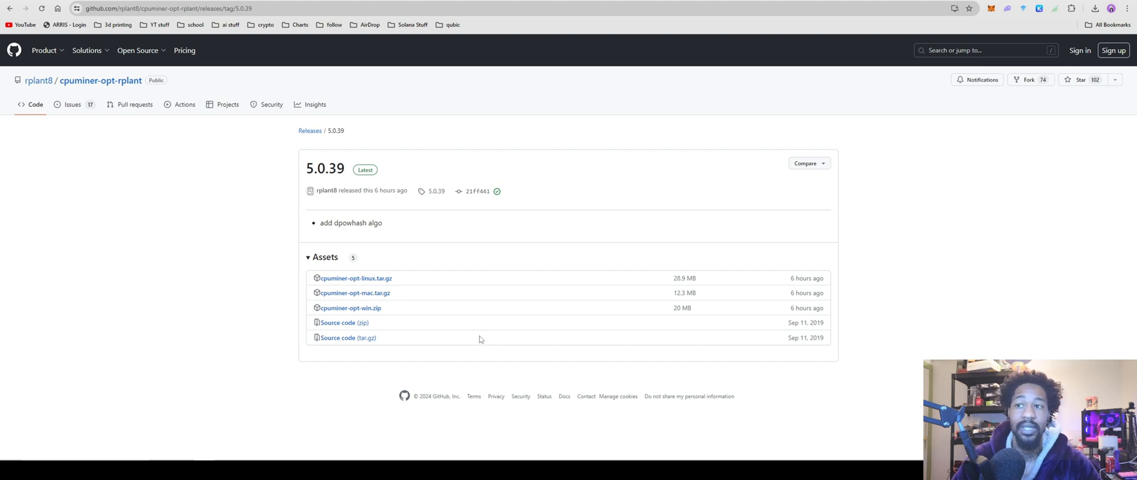
mouse_move(473, 341)
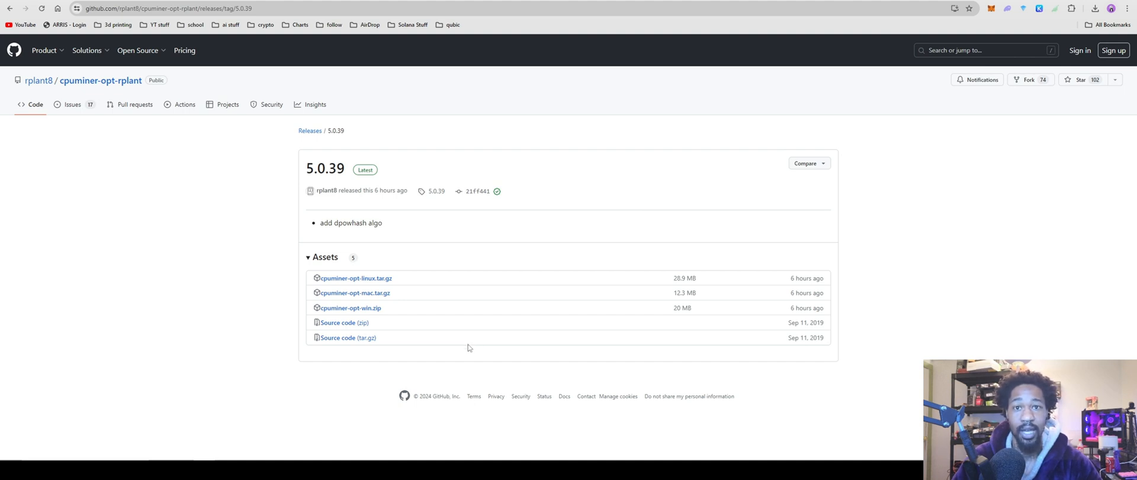
mouse_move(461, 341)
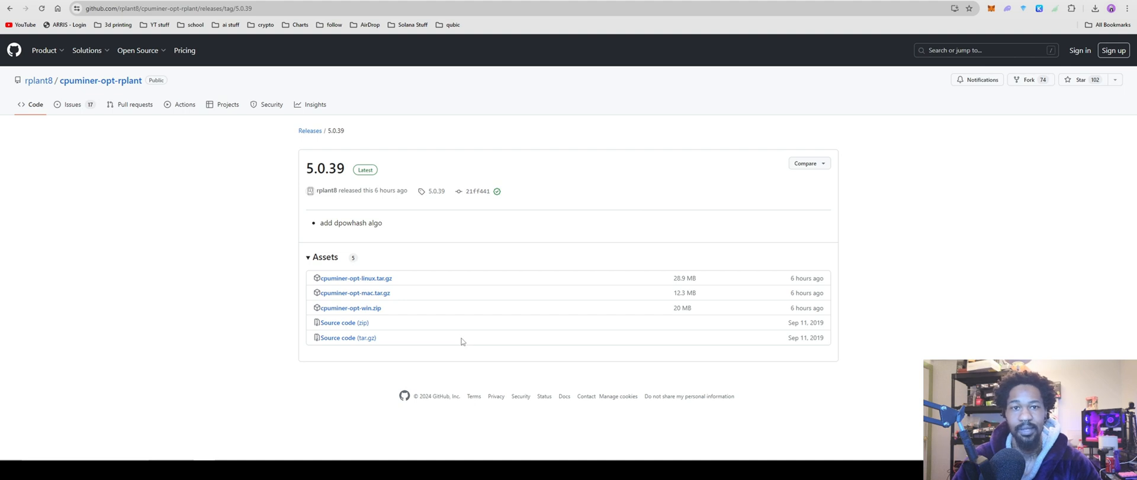
mouse_move(472, 340)
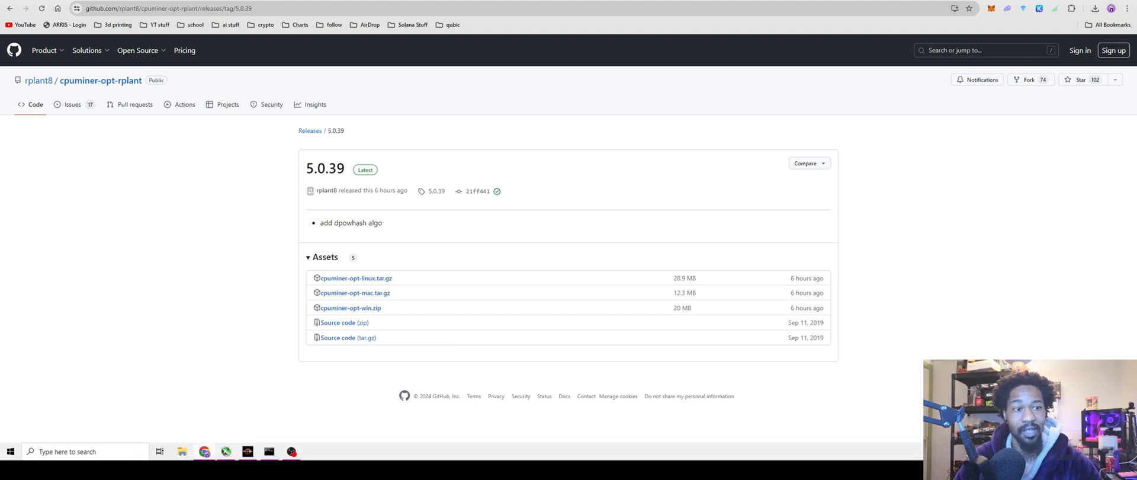
mouse_move(1072, 116)
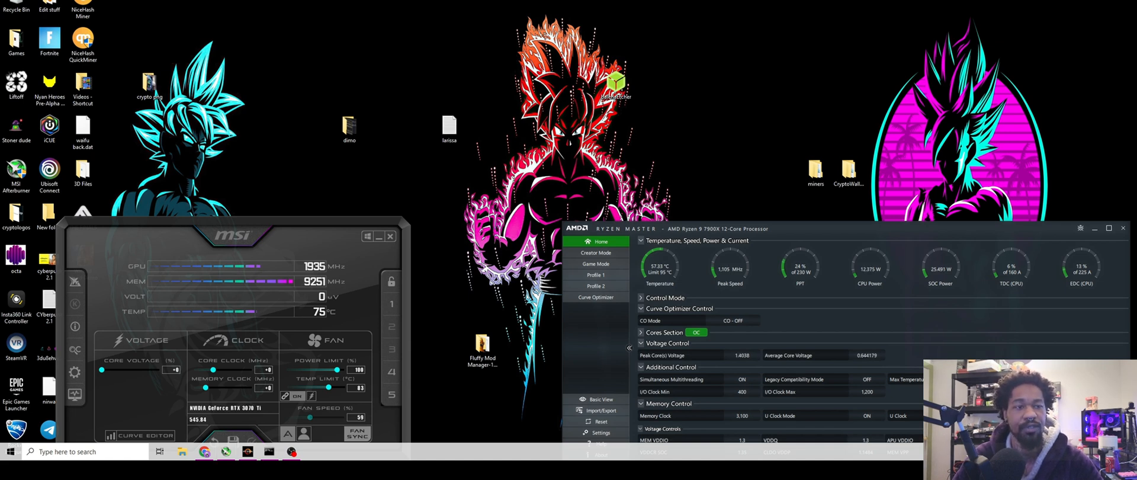
click(313, 451)
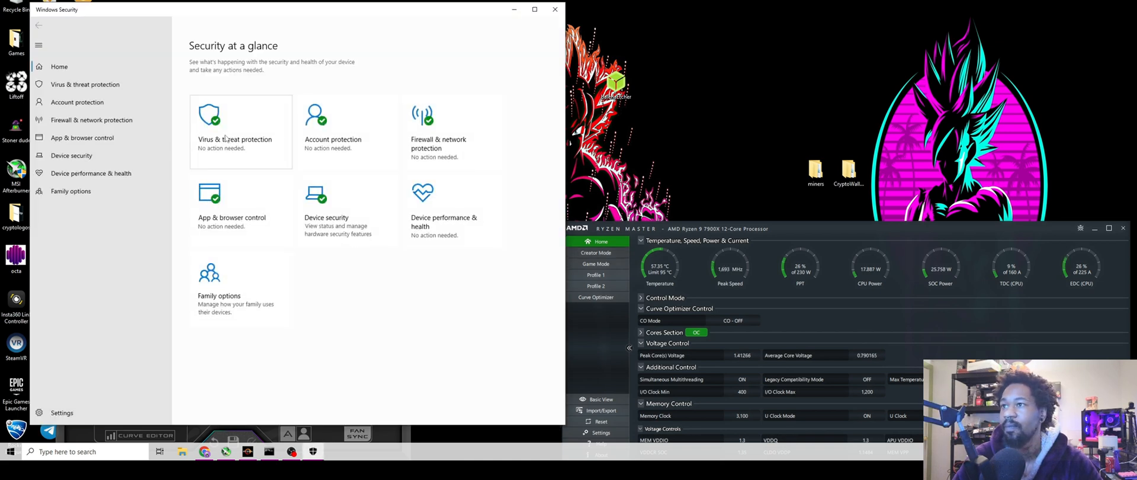
click(85, 84)
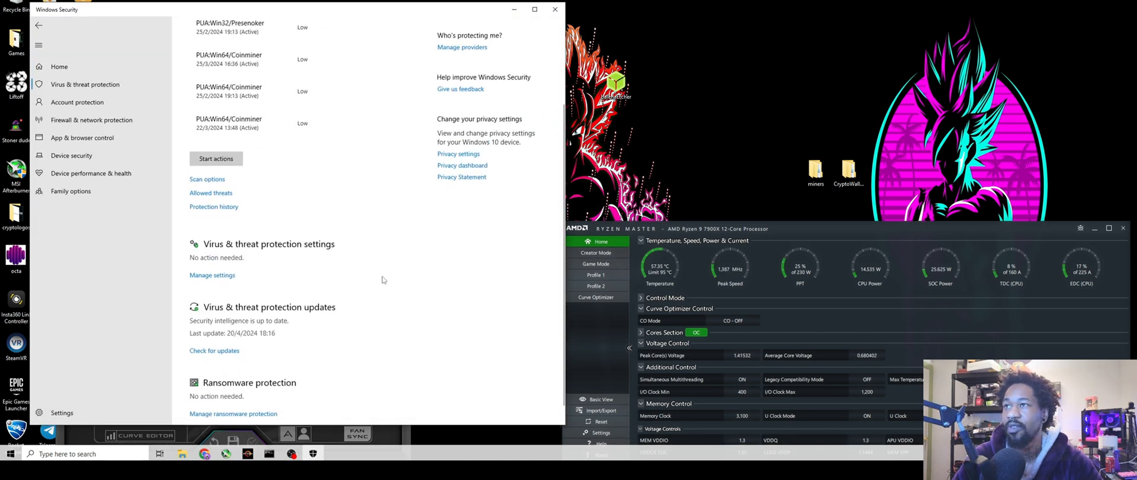
scroll(down, 3)
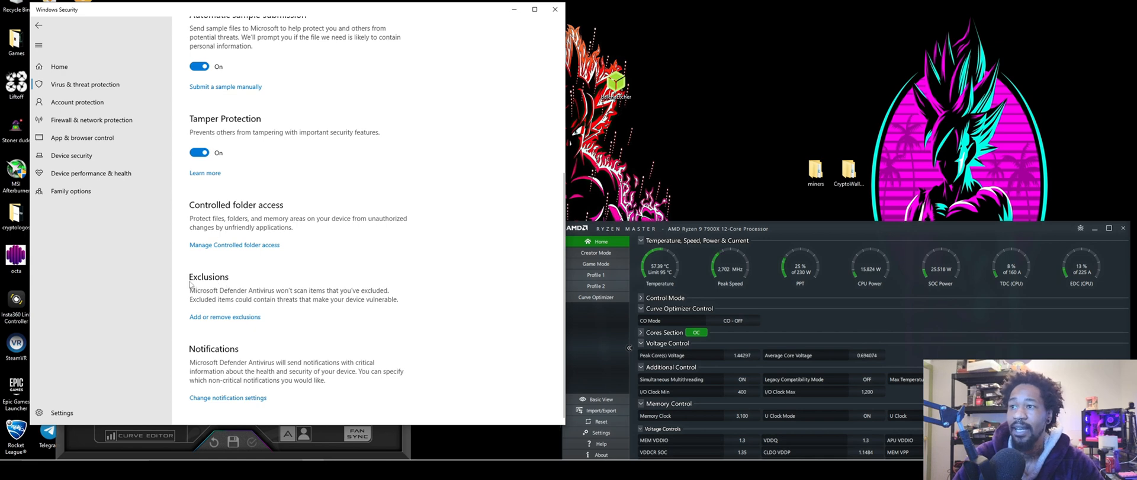
click(223, 316)
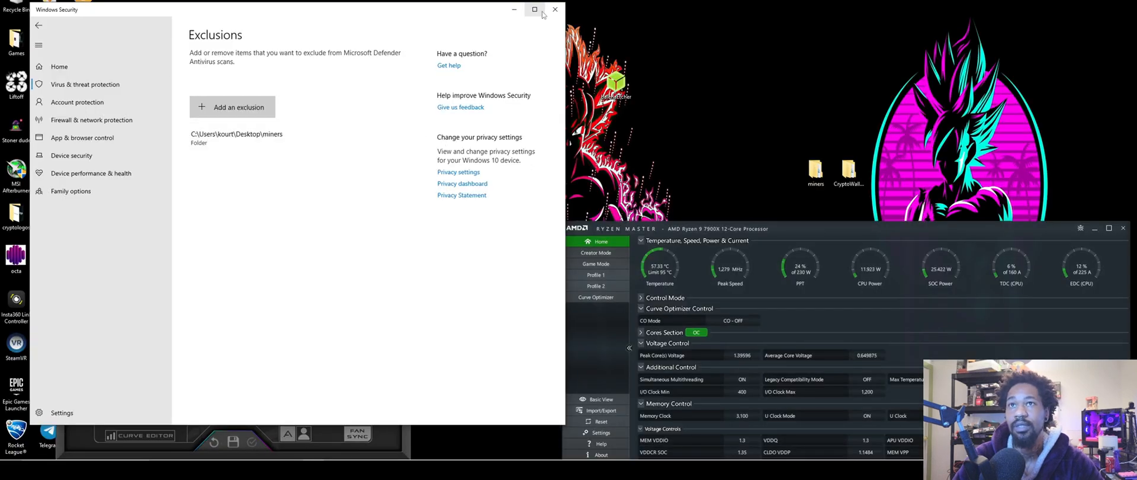
click(554, 10)
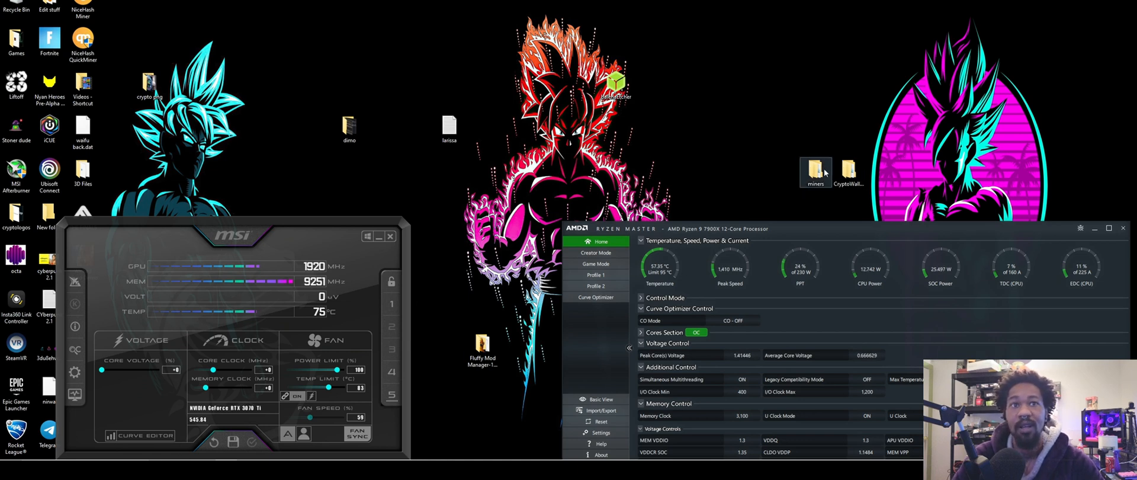
Open miners/cpuminer-opt-win and view miner-dpowcoin.bat's stratum command in Notepad.
double_click(815, 171)
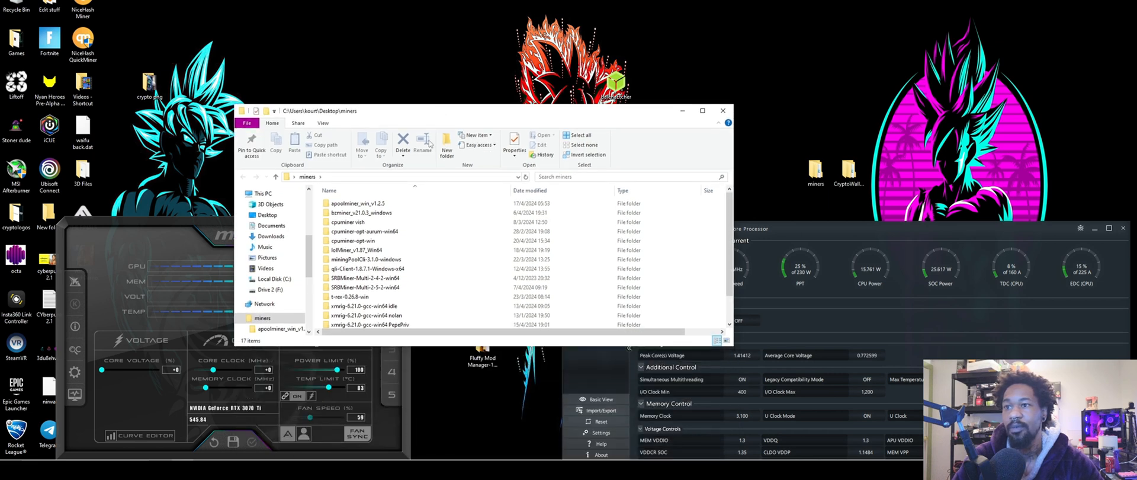
click(355, 239)
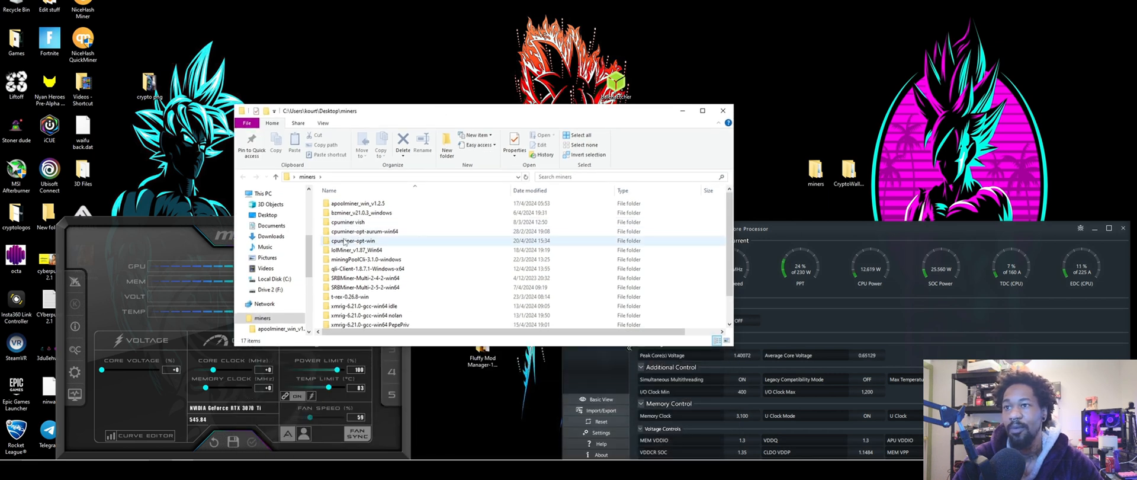
double_click(355, 239)
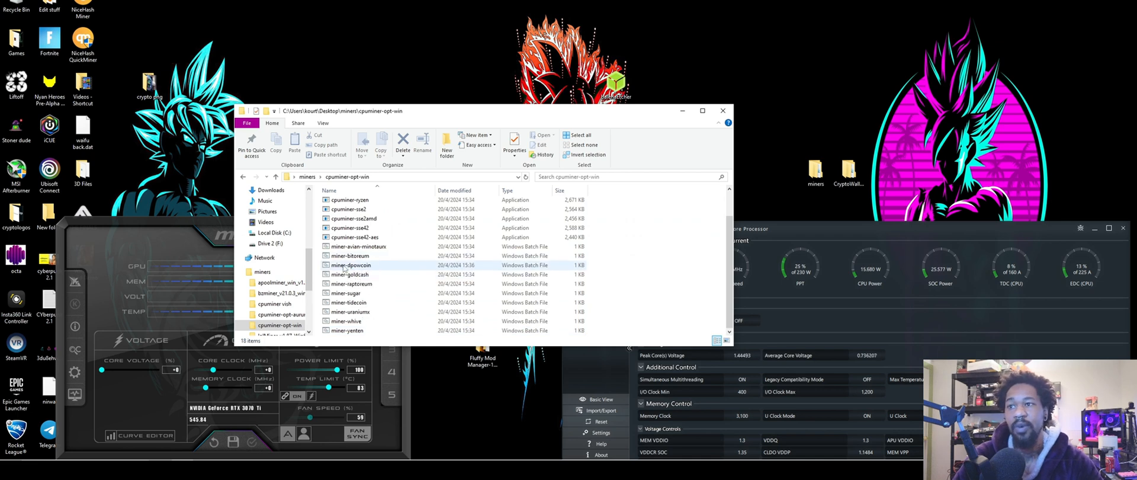
double_click(352, 264)
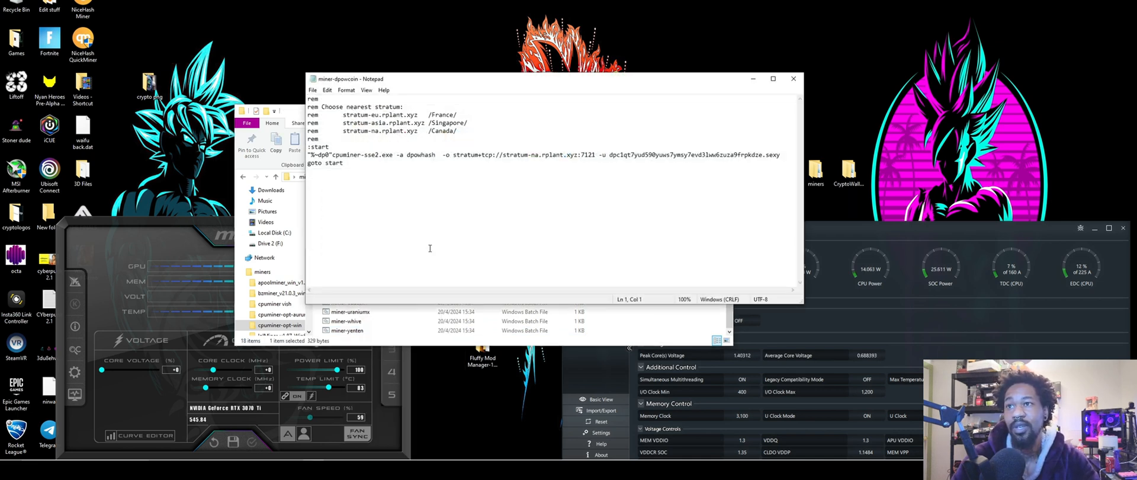
mouse_move(429, 202)
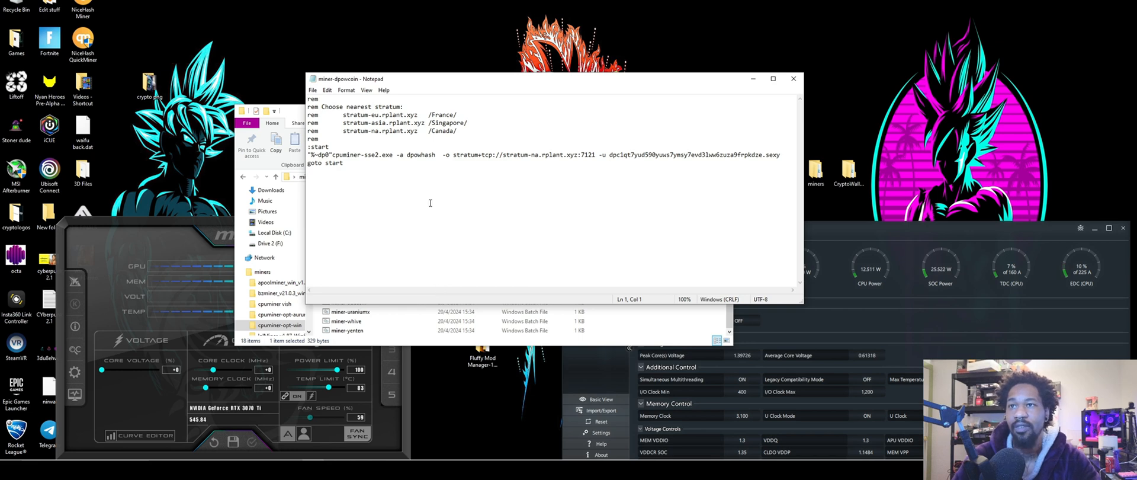
mouse_move(203, 464)
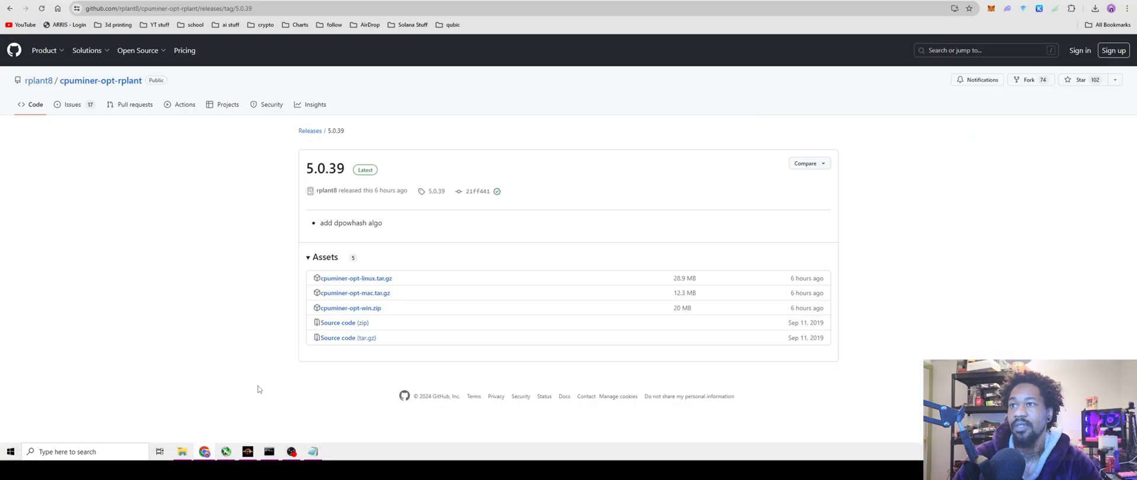
On the Rplant Dpowcoin connect page, enter worker name king in the miner config wallet field.
click(144, 8)
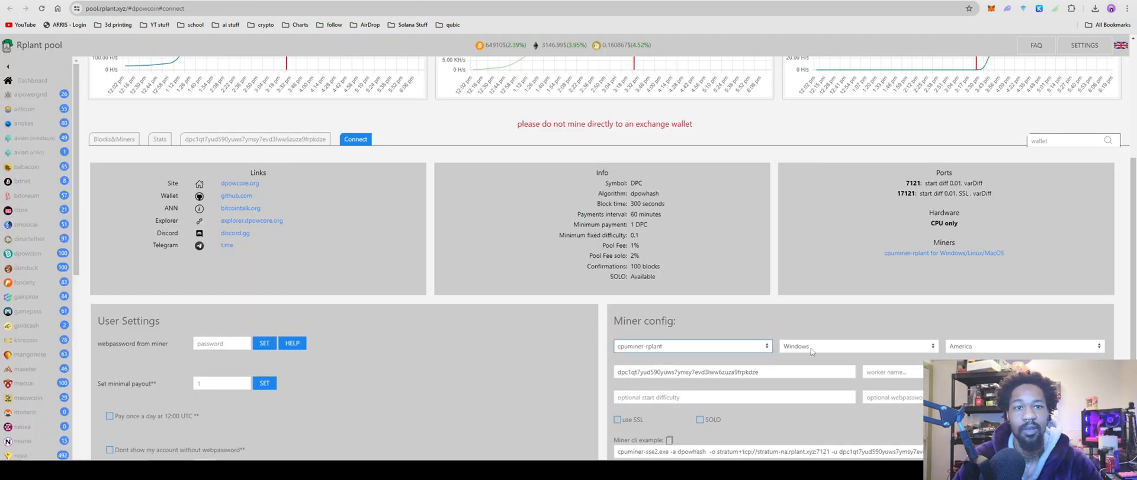
mouse_move(836, 363)
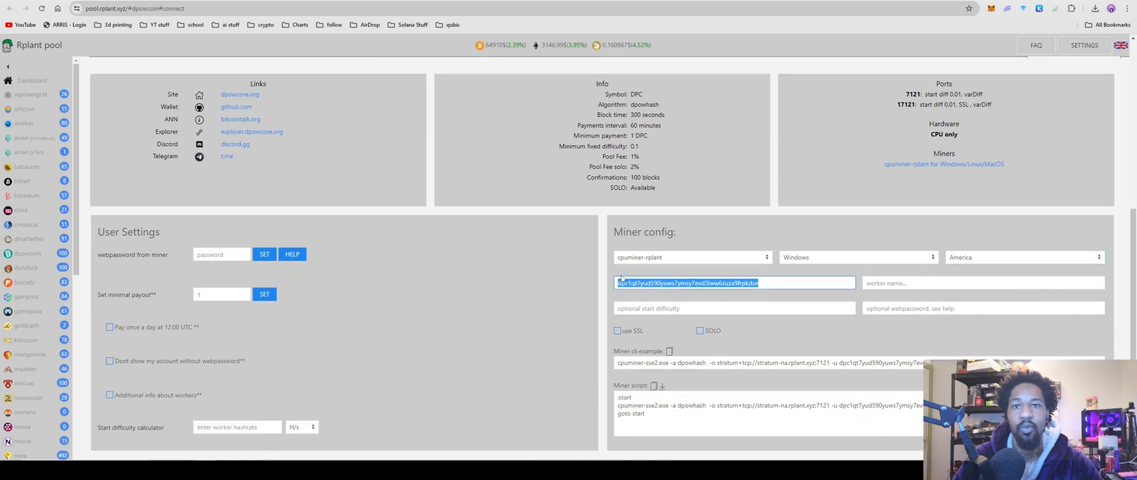
text(king)
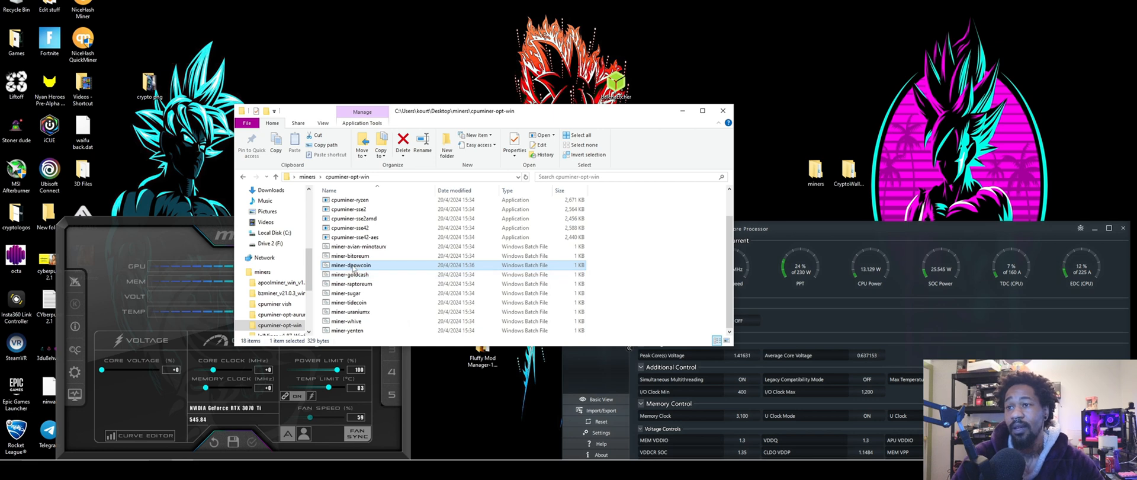
double_click(350, 264)
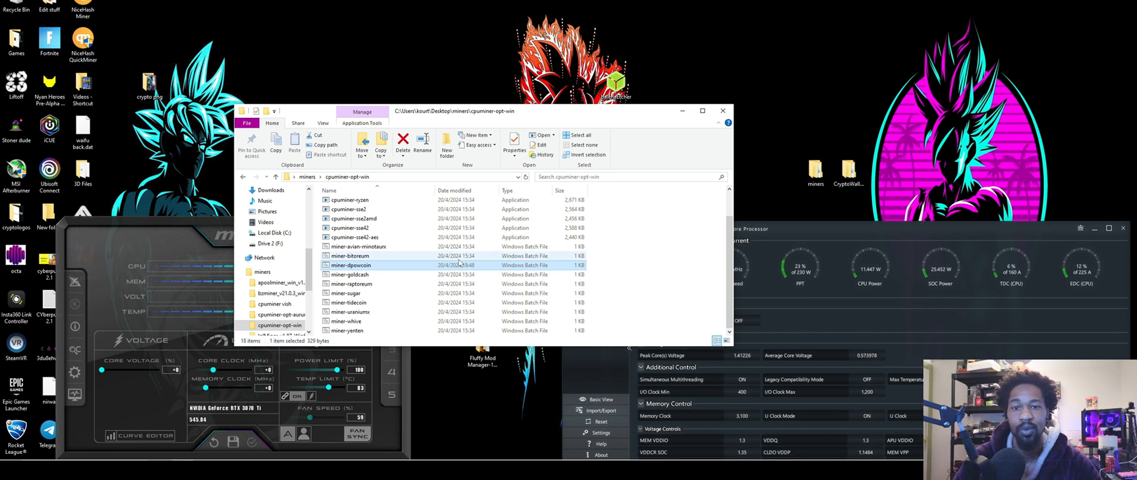
mouse_move(433, 267)
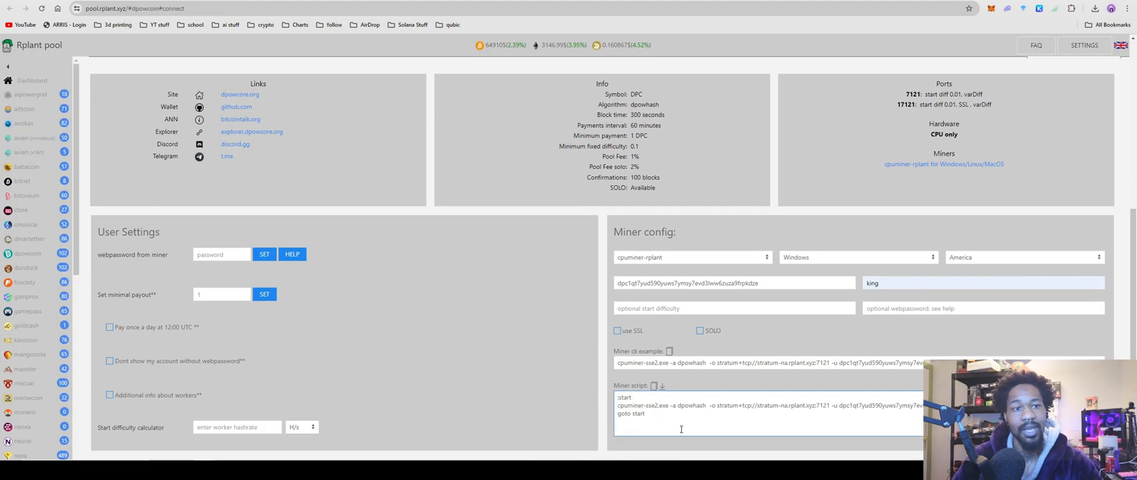
scroll(up, 3)
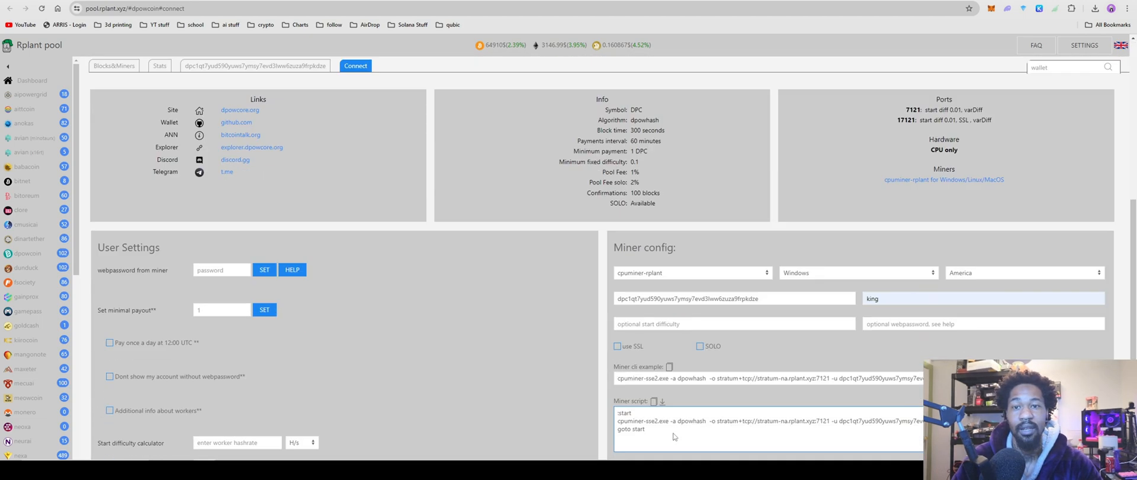
scroll(down, 3)
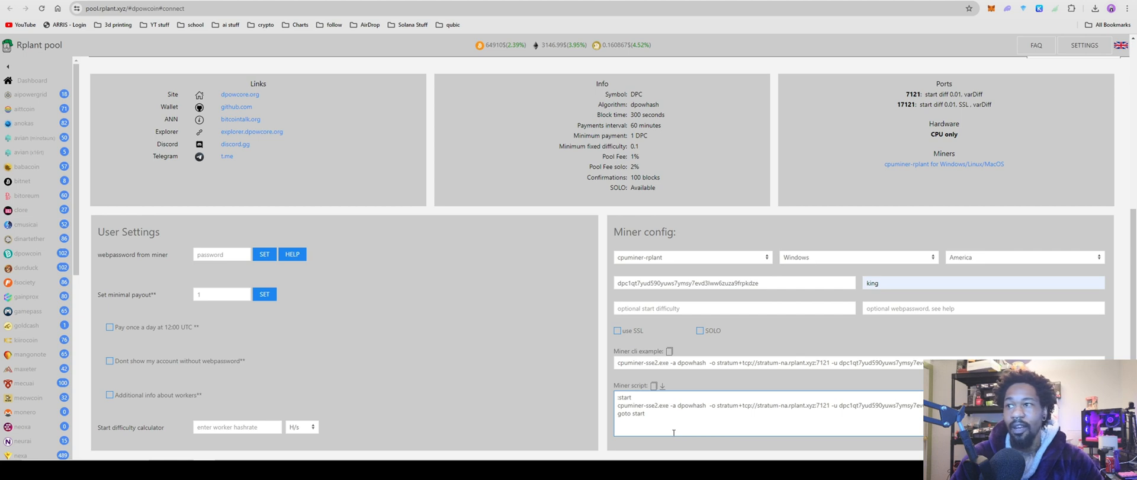
mouse_move(655, 443)
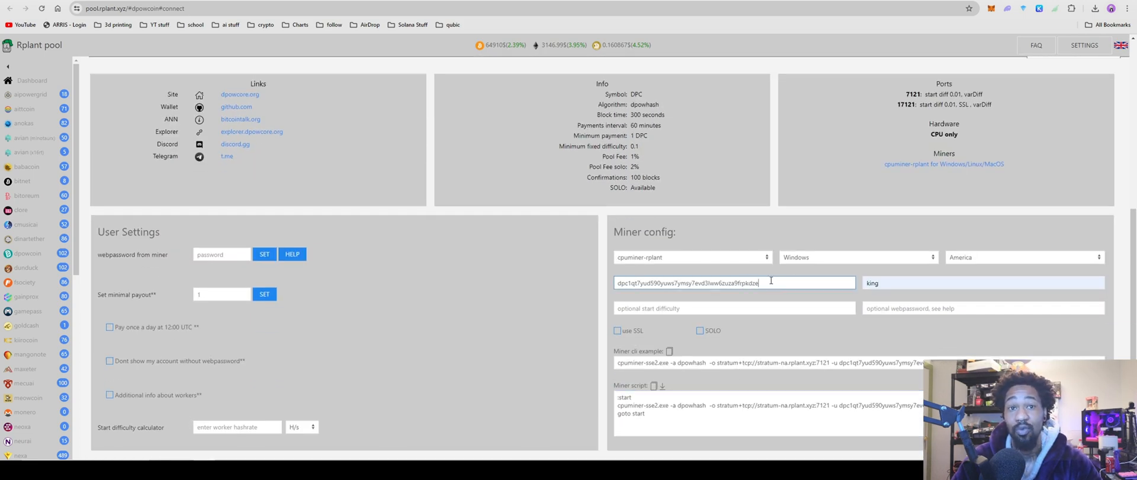
right_click(732, 283)
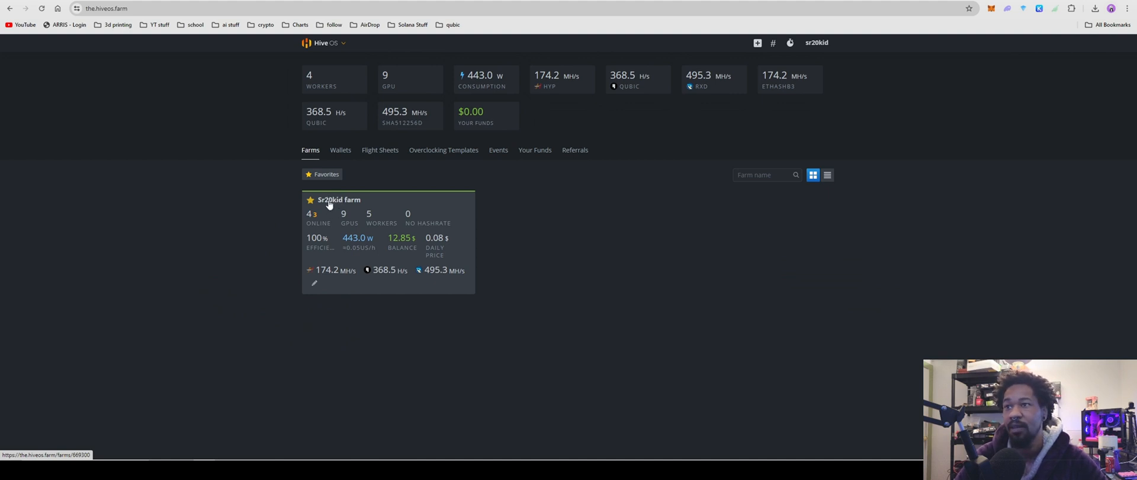
click(339, 199)
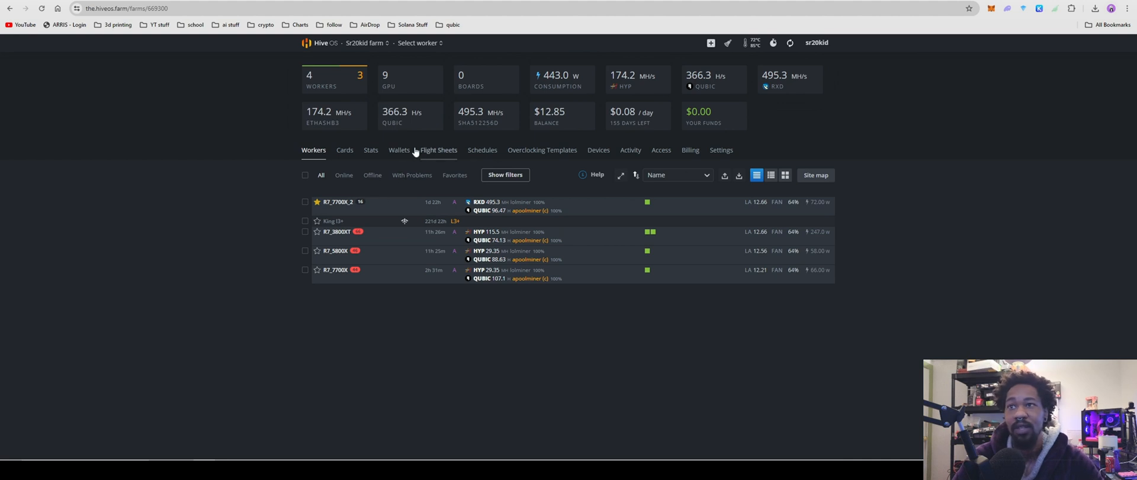
click(399, 150)
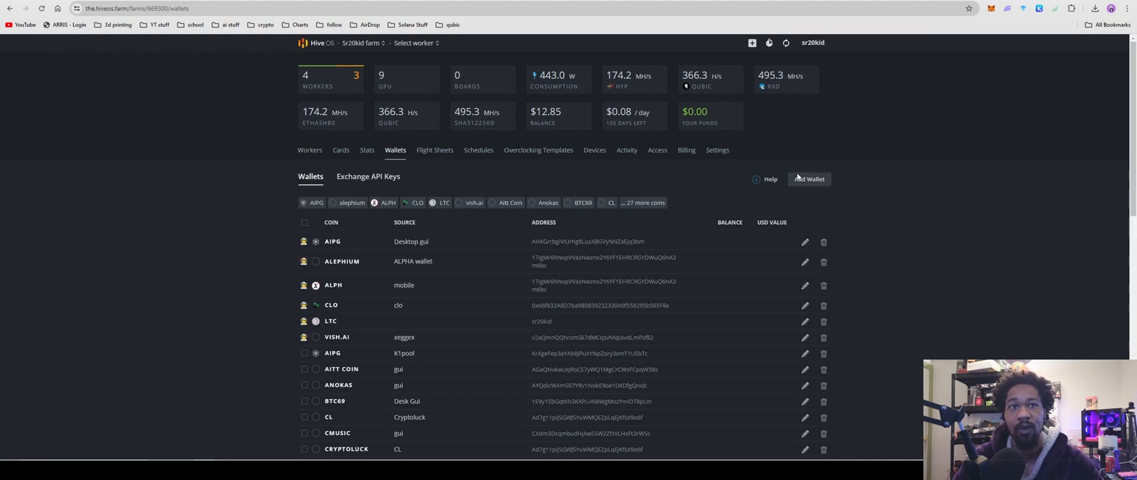
click(808, 179)
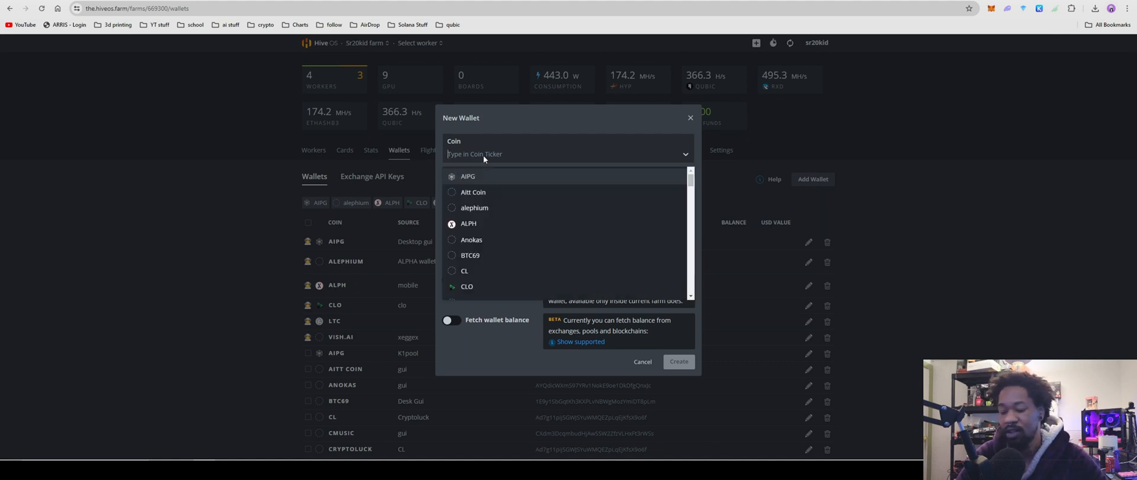
text(d)
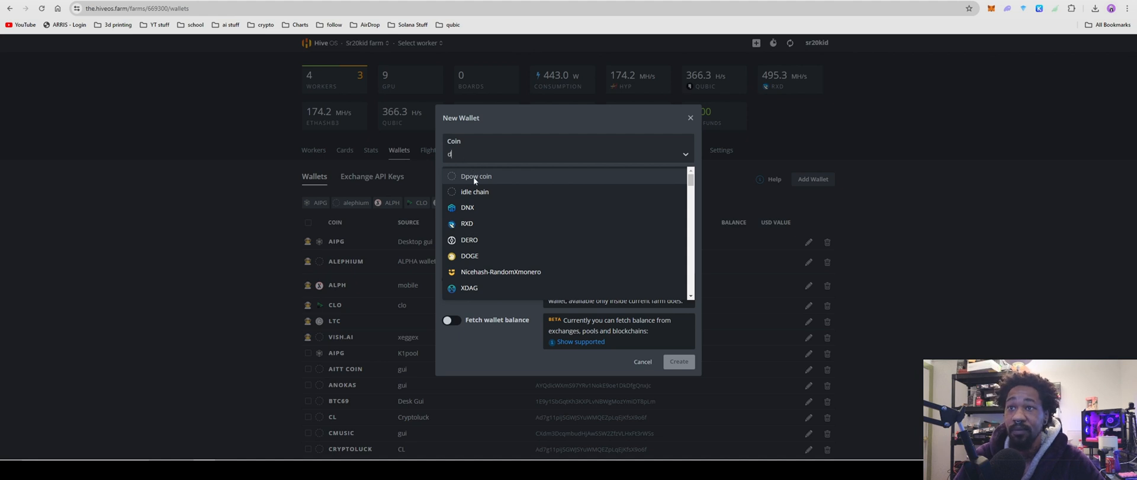
click(476, 176)
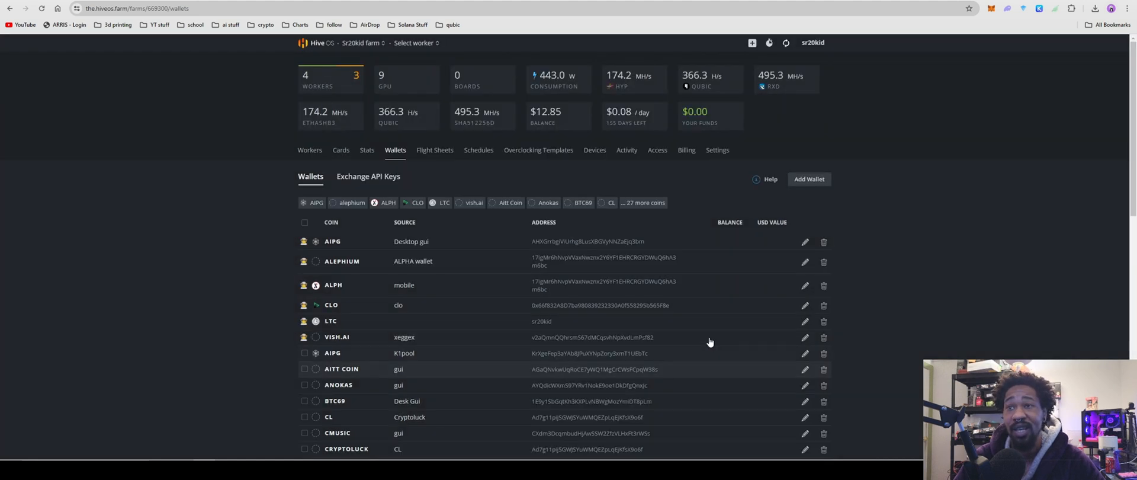
Go to the farm's Flight Sheets and start editing the Dpow coin sheet.
click(438, 150)
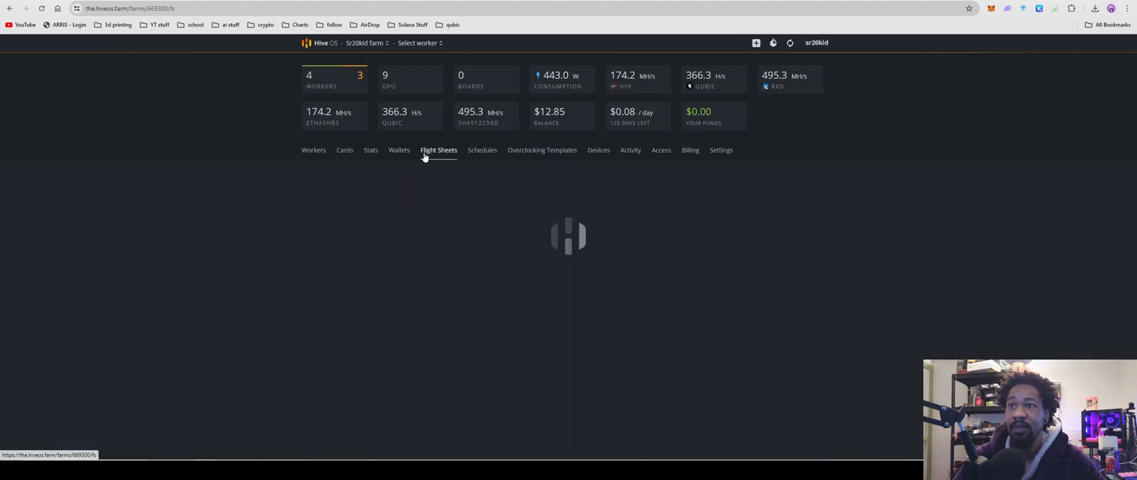
click(438, 150)
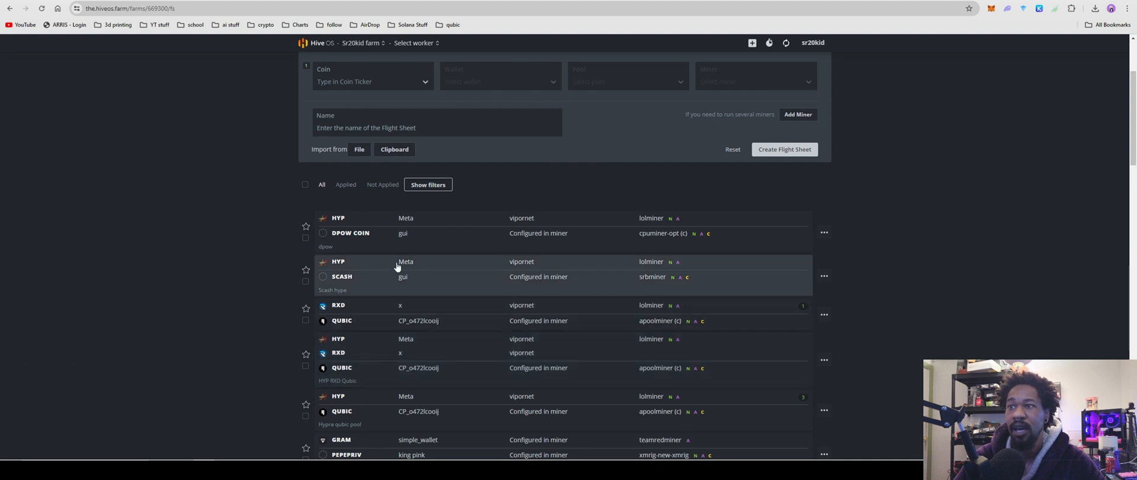
click(824, 232)
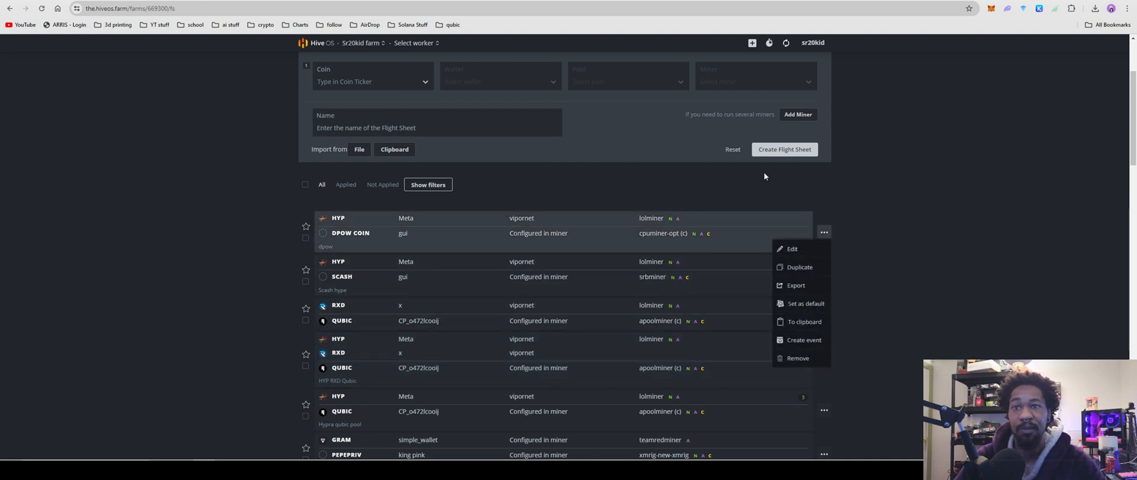
click(792, 248)
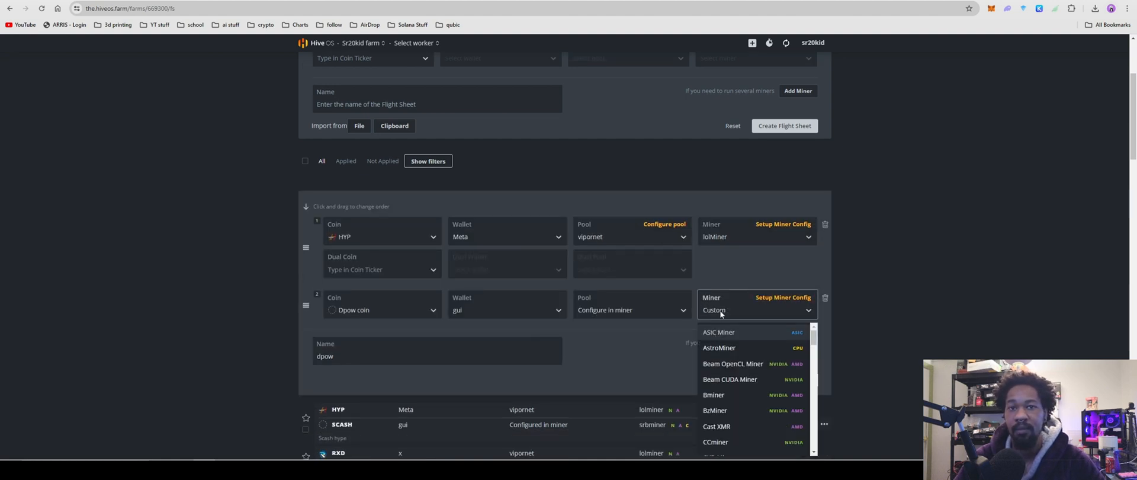
Select cpuminer-opt as the miner and browse its hash algorithm and miner fork lists.
text(c)
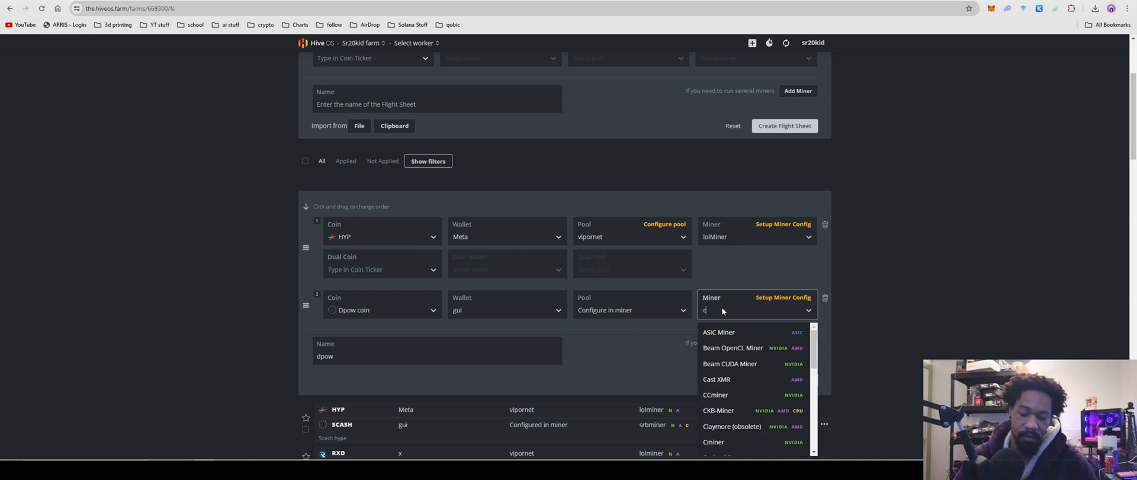
text(pu)
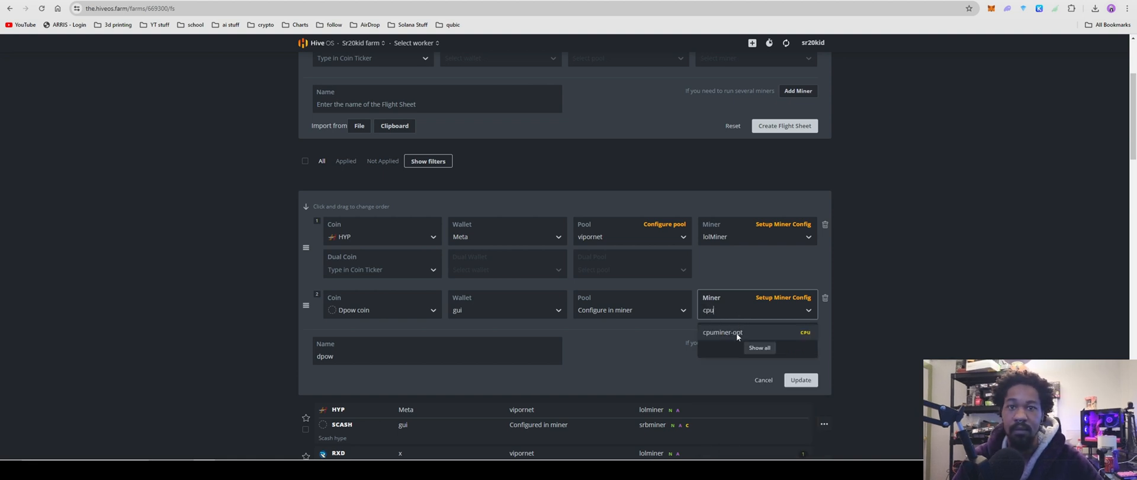
click(723, 331)
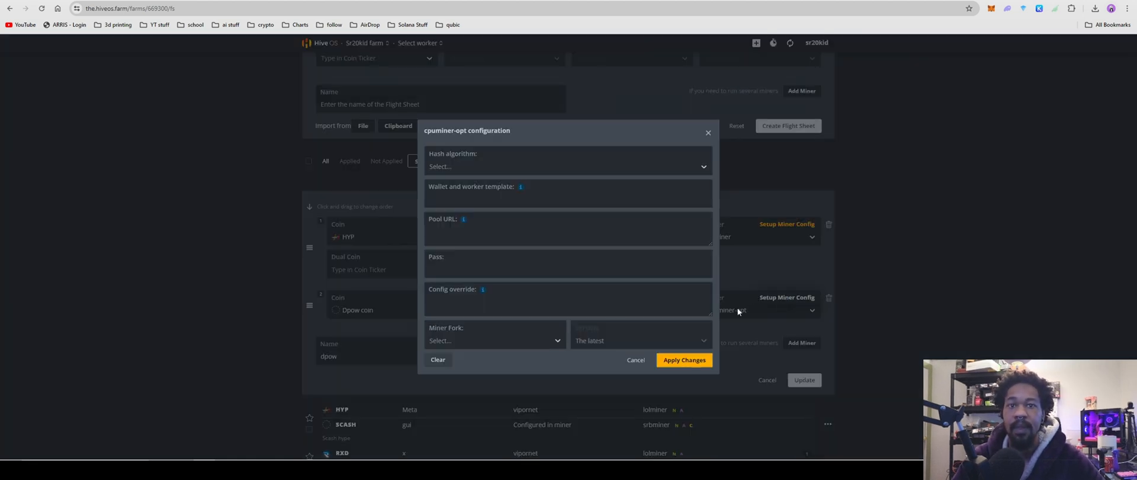
click(566, 166)
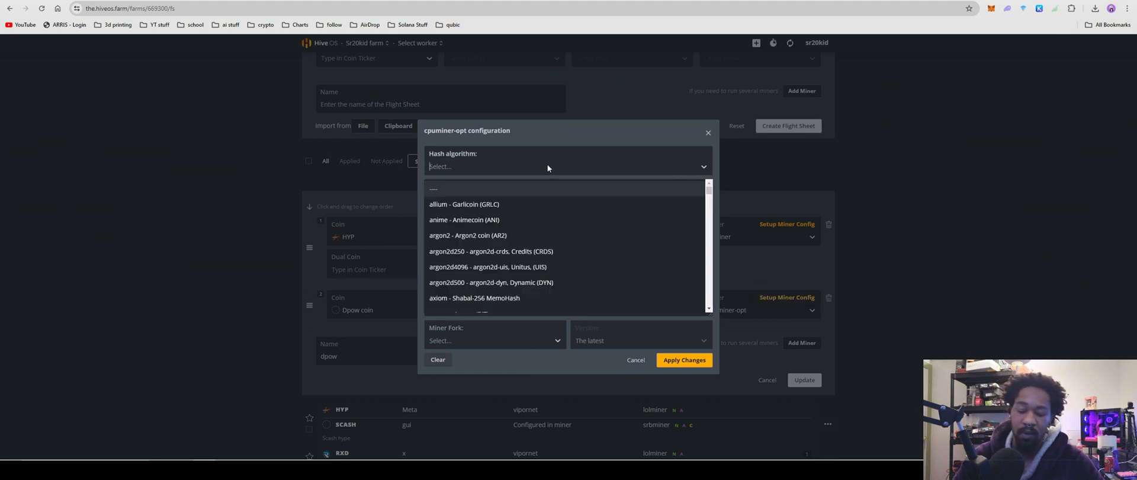
text(d)
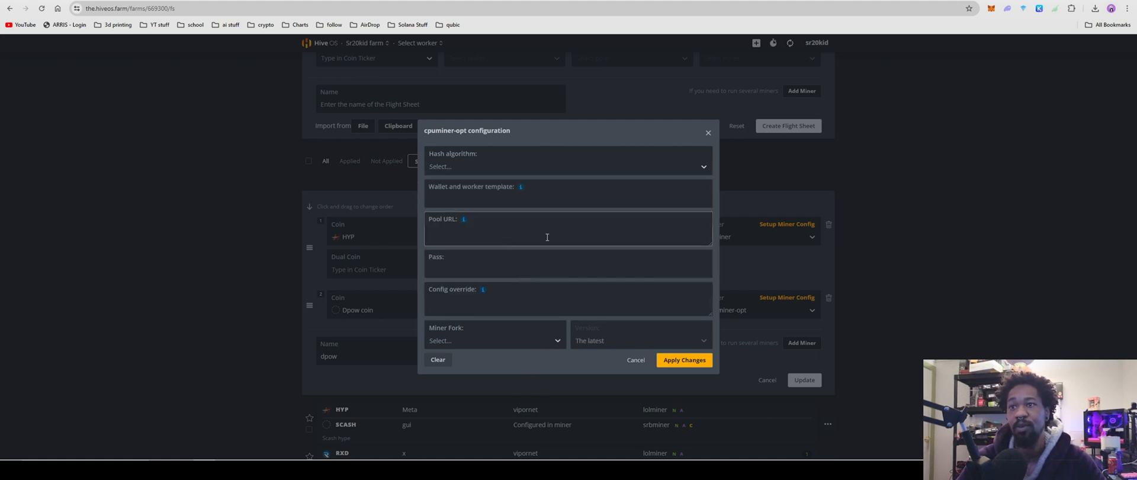
click(494, 341)
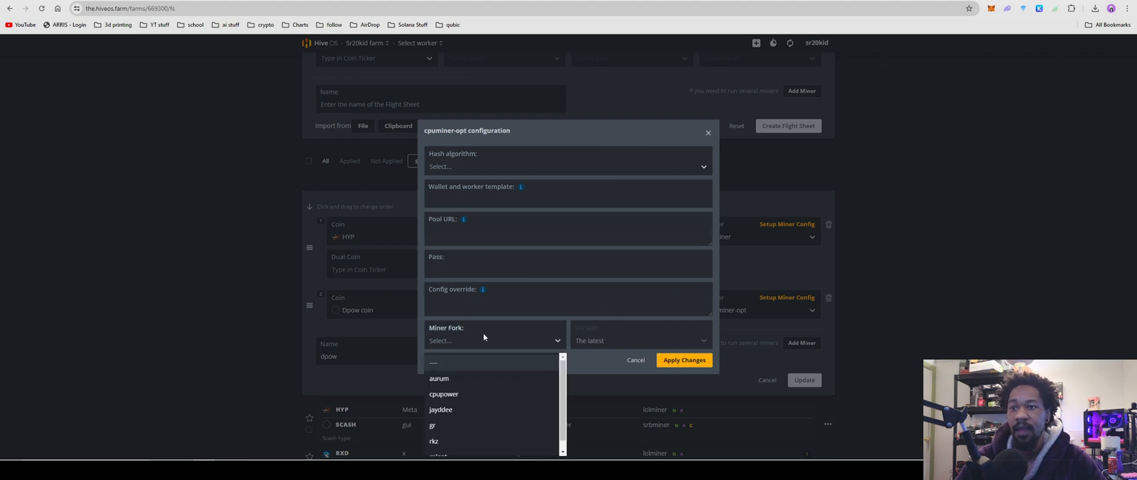
mouse_move(597, 368)
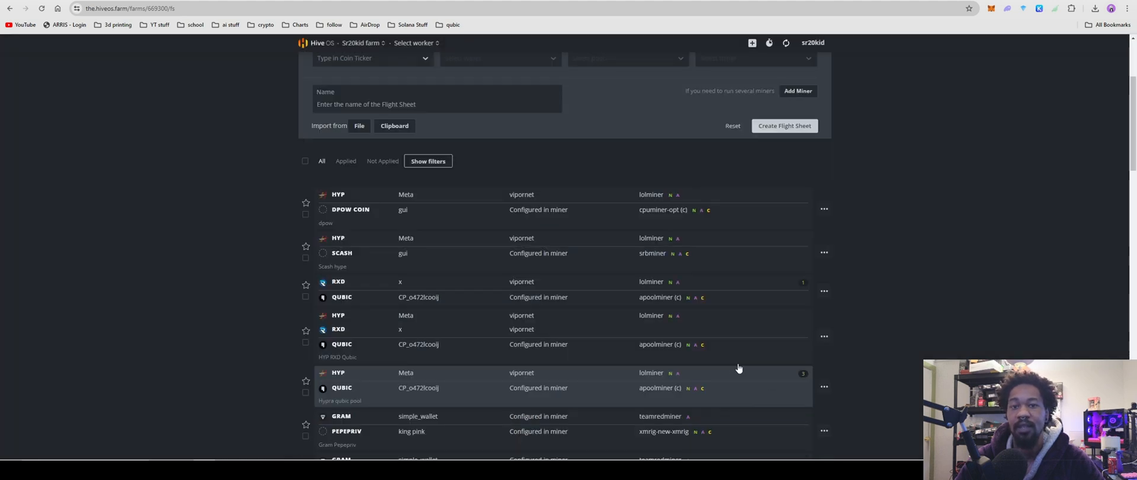
Scroll up the flight sheet page before returning to the cpuminer-opt-rplant 5.0.39 release.
scroll(up, 3)
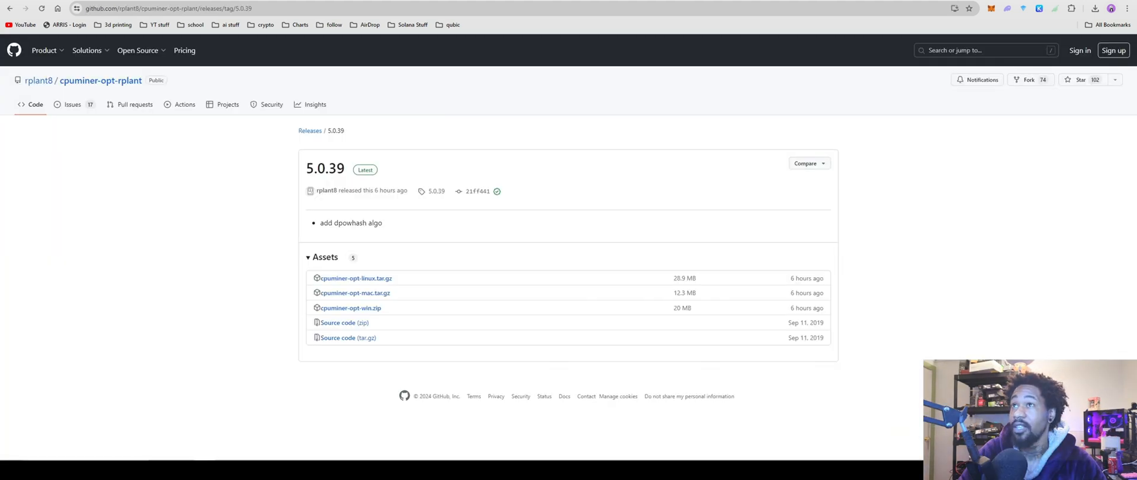
mouse_move(52, 18)
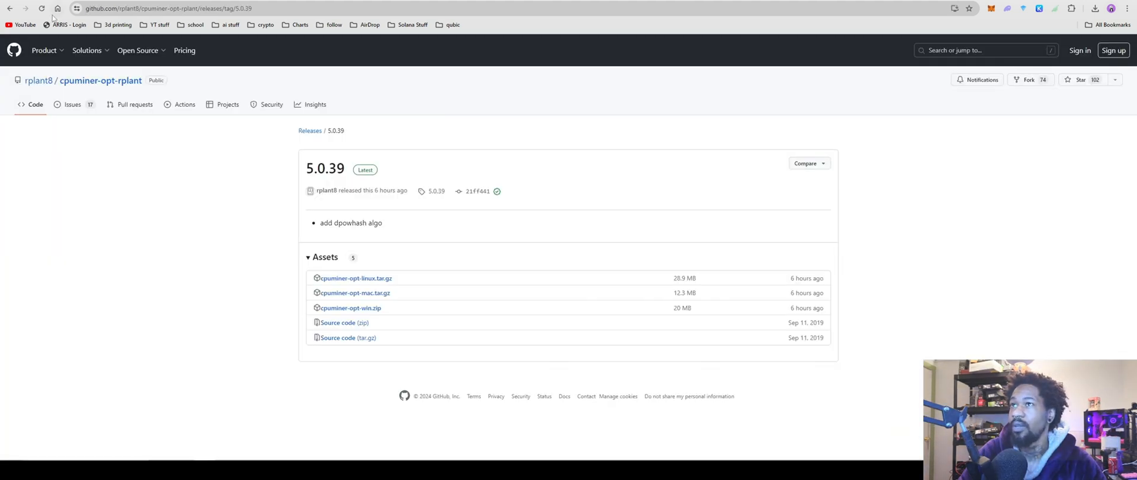
Show the Rplant Dpowcoin page with its stats, links, algorithm info and ports.
click(145, 9)
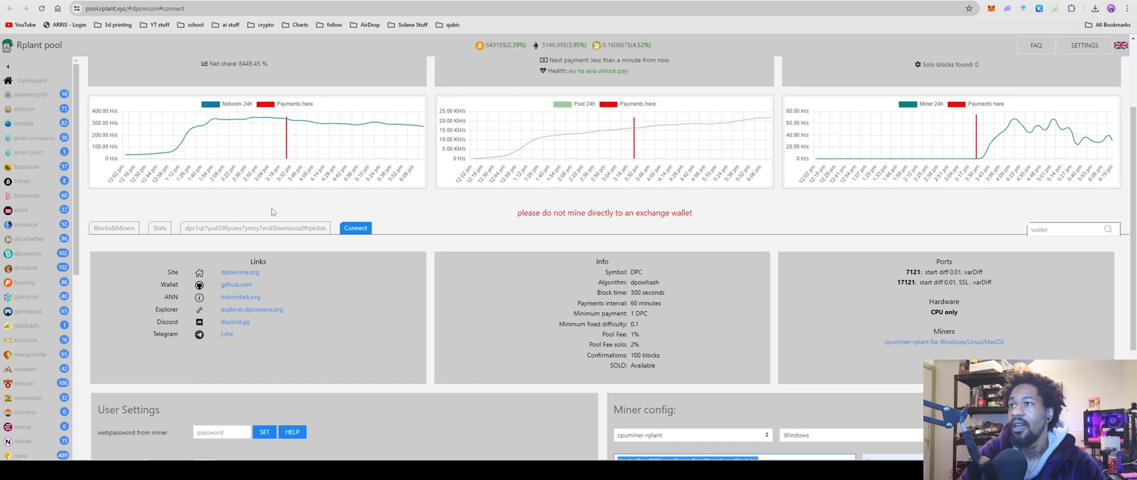
mouse_move(234, 322)
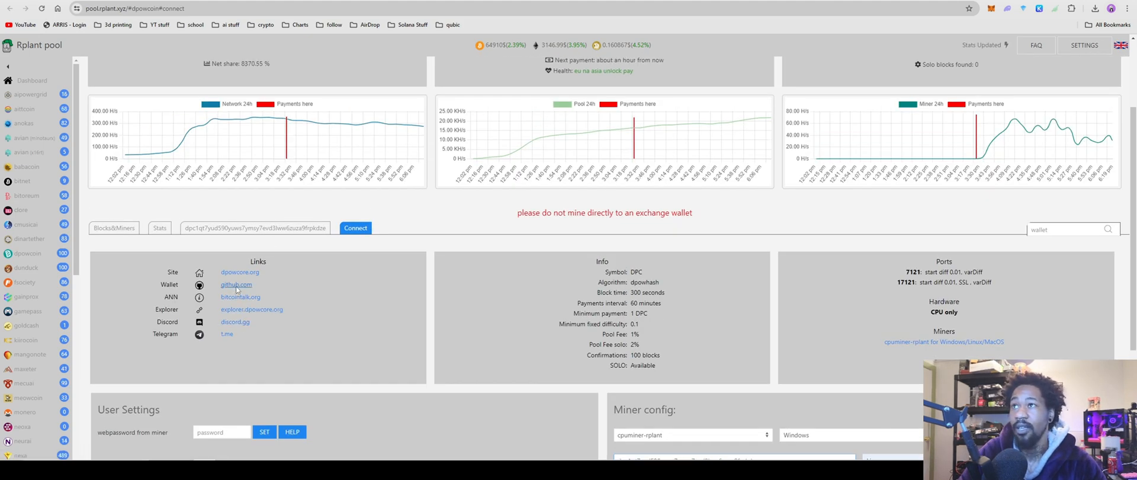
click(237, 284)
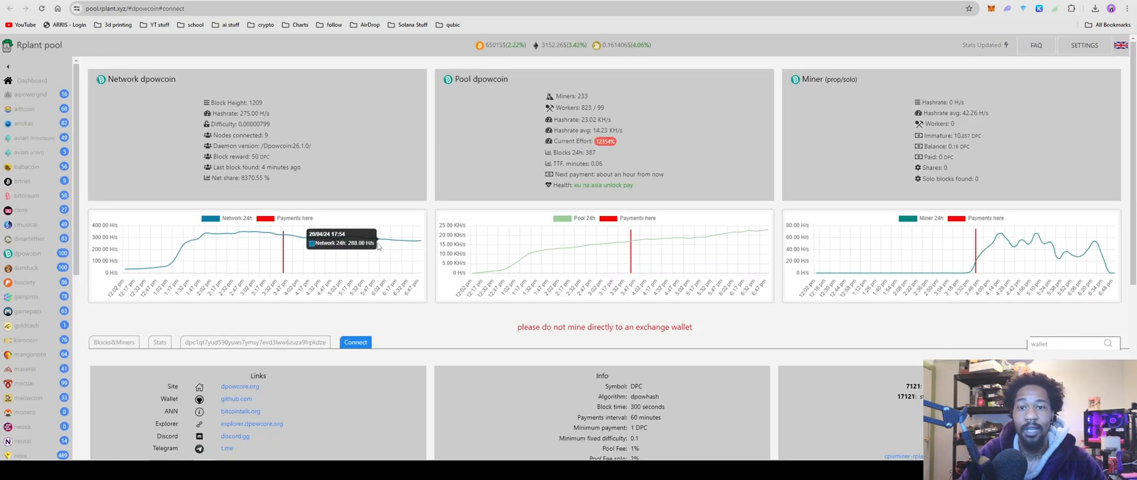
scroll(down, 3)
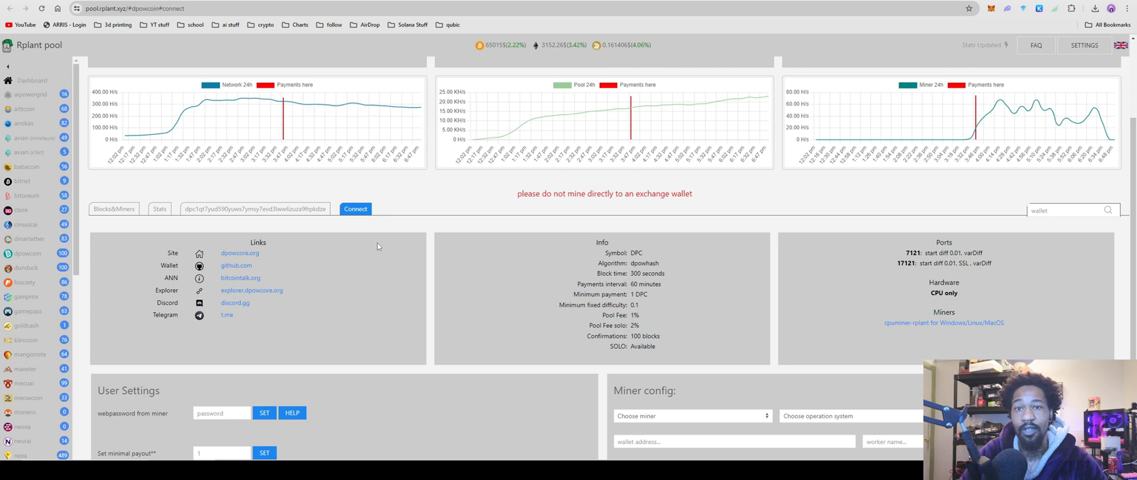
mouse_move(373, 241)
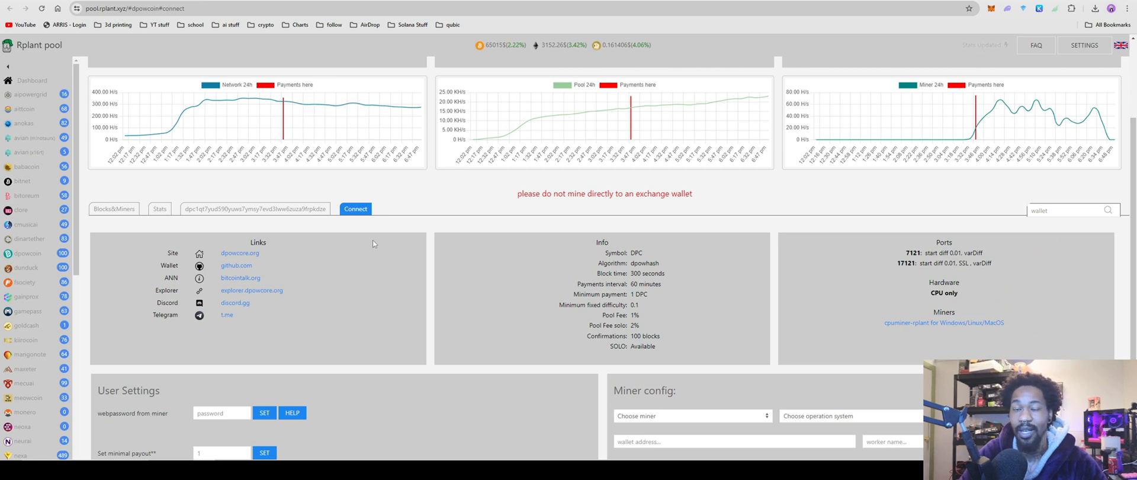
mouse_move(390, 256)
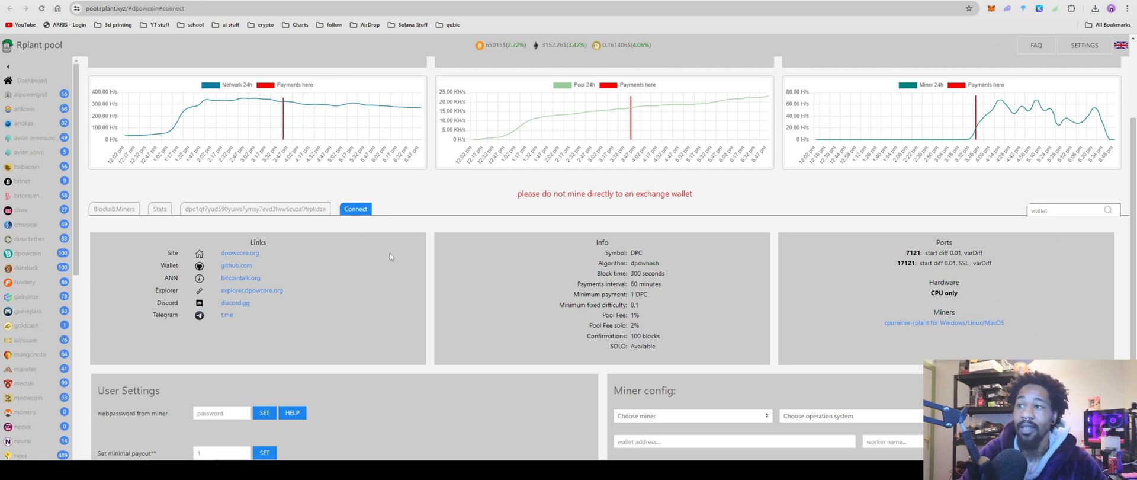
mouse_move(348, 235)
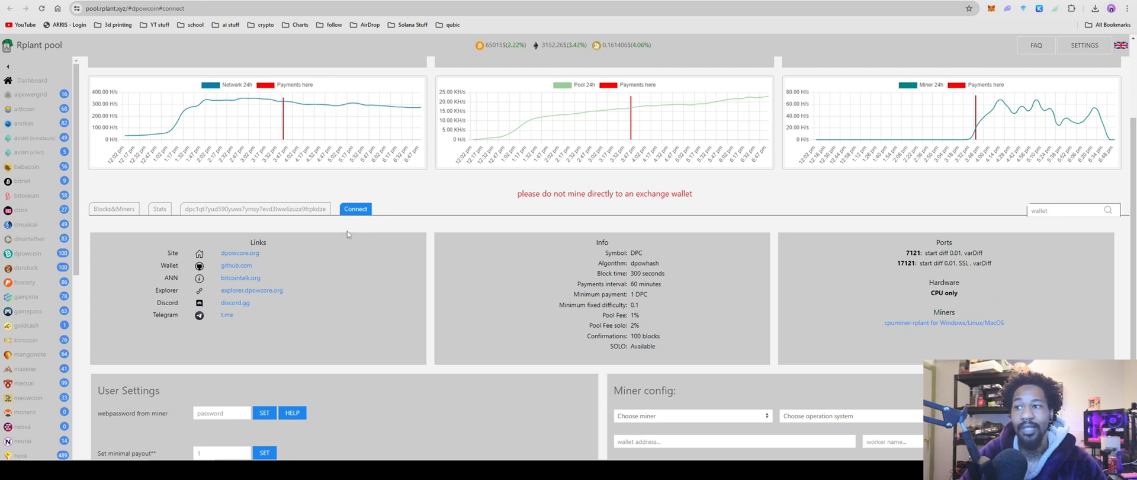